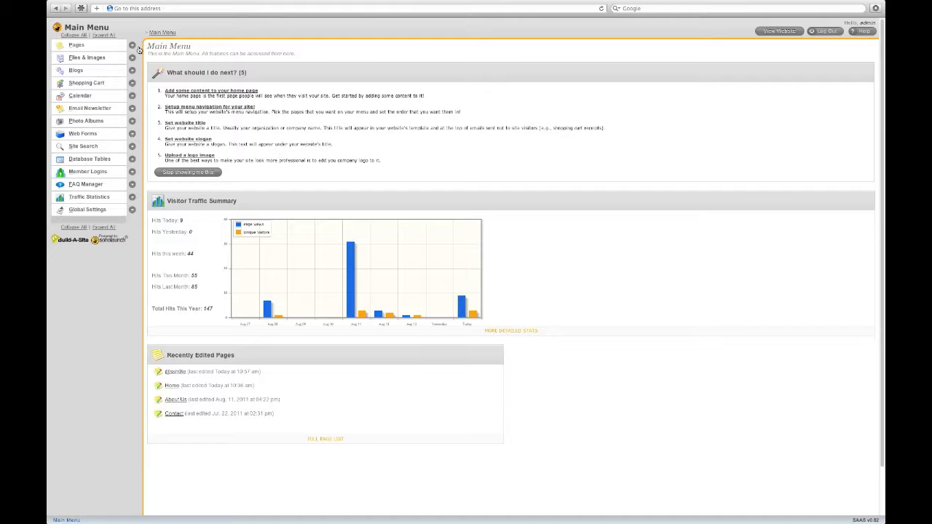
Create two new pages named About Us and Bill & Tod from the Pages sidebar.
{"action": "left_click", "coordinate": [132, 45]}
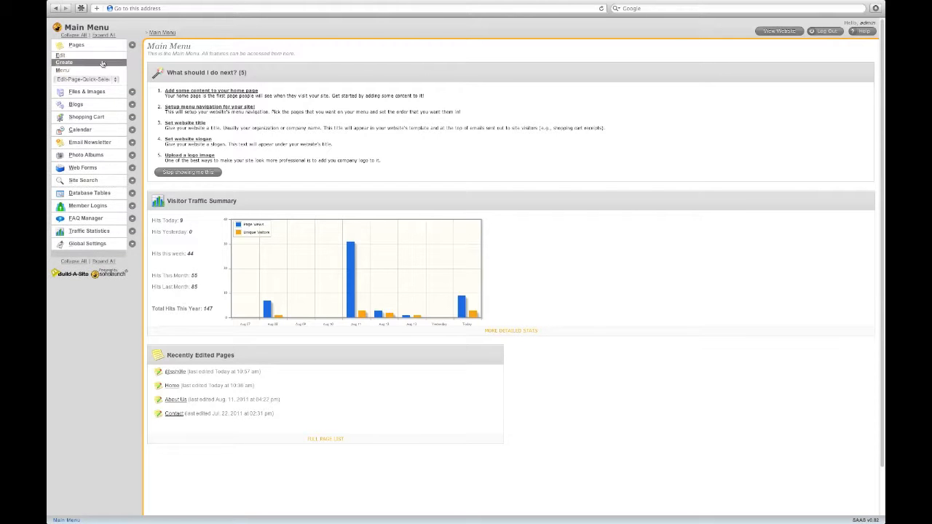
{"action": "left_click", "coordinate": [65, 62]}
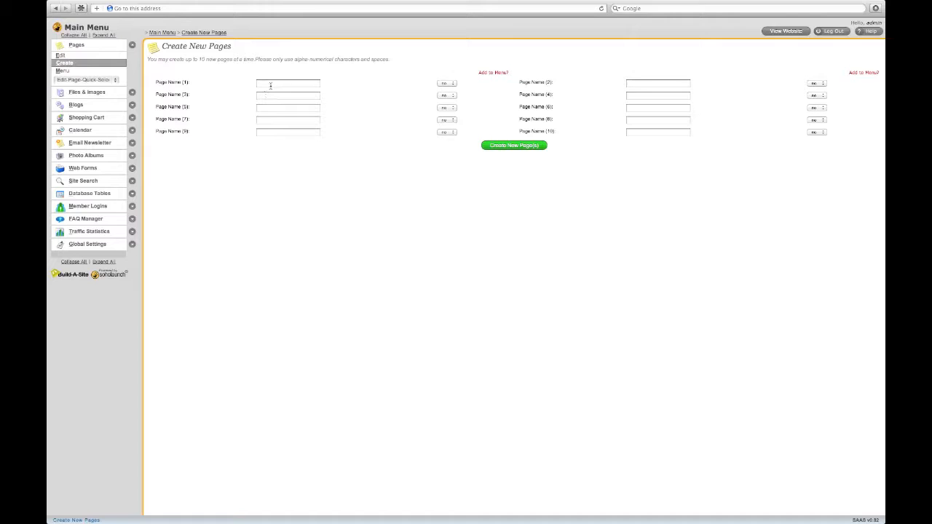
{"action": "left_click", "coordinate": [288, 81]}
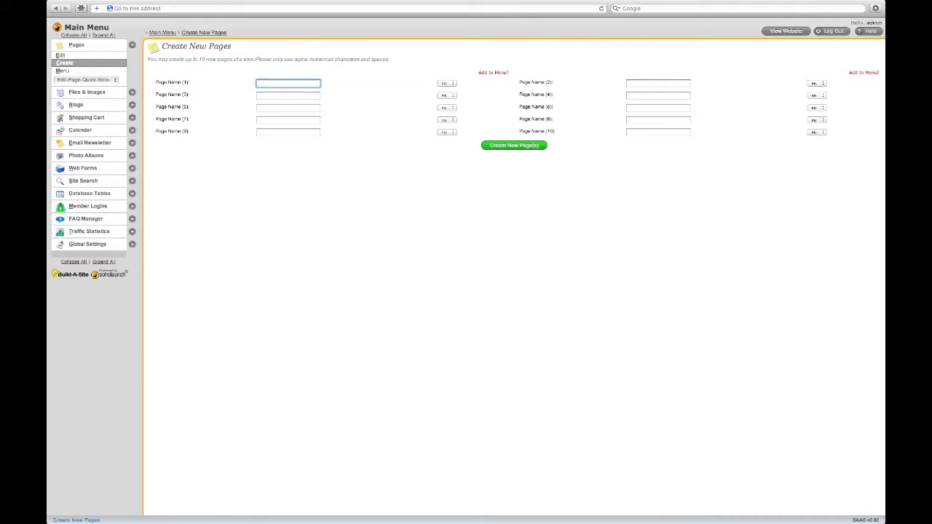
{"action": "type", "text": "About Us"}
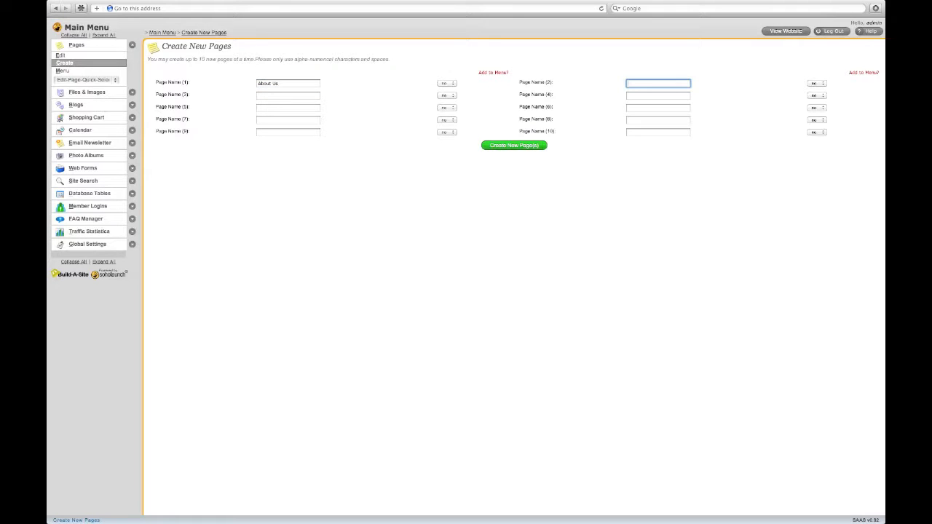
{"action": "type", "text": "Bill"}
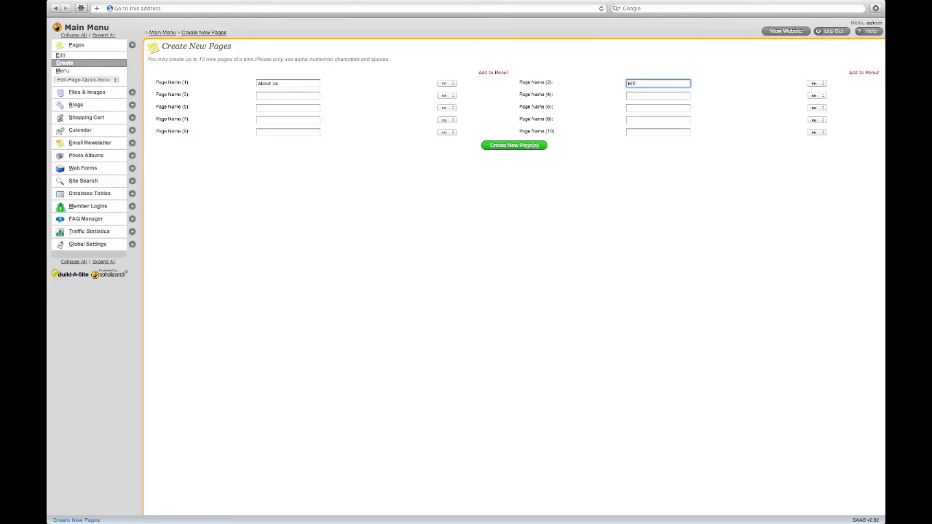
{"action": "type", "text": "& Ted"}
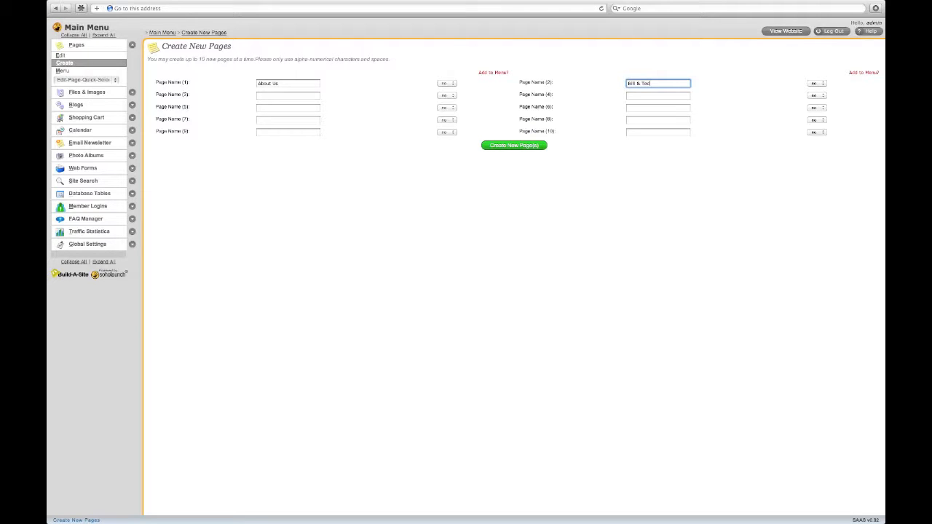
{"action": "left_click", "coordinate": [514, 146]}
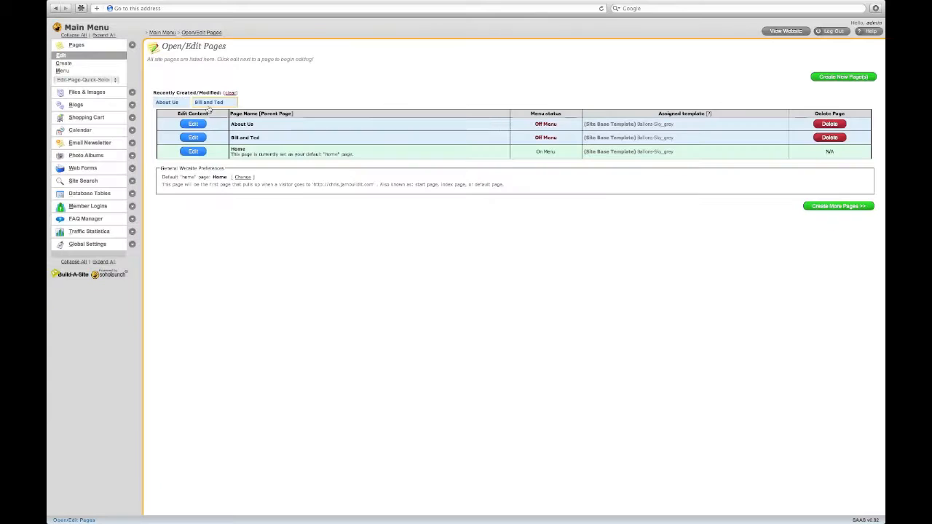
{"action": "mouse_move", "coordinate": [536, 173]}
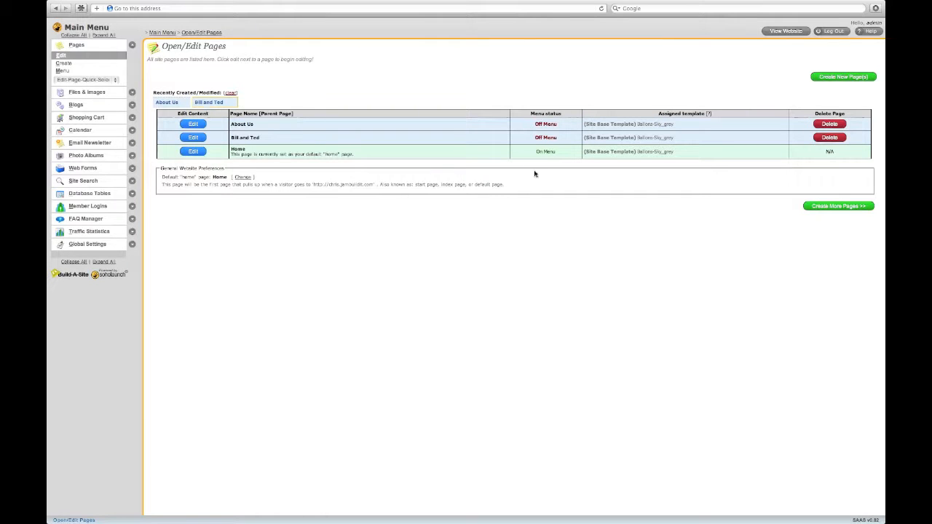
{"action": "mouse_move", "coordinate": [528, 175]}
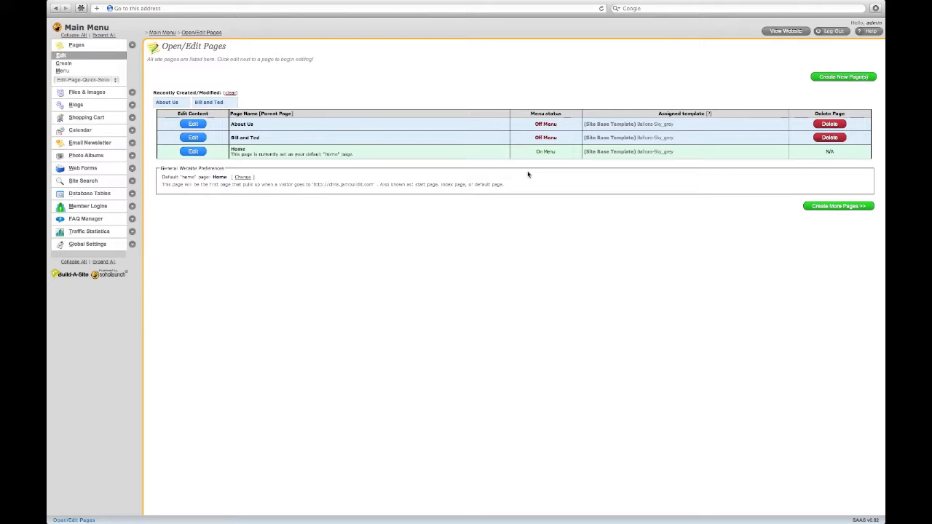
Dismiss the Recently Created notice and open the Home page for editing.
{"action": "left_click", "coordinate": [230, 93]}
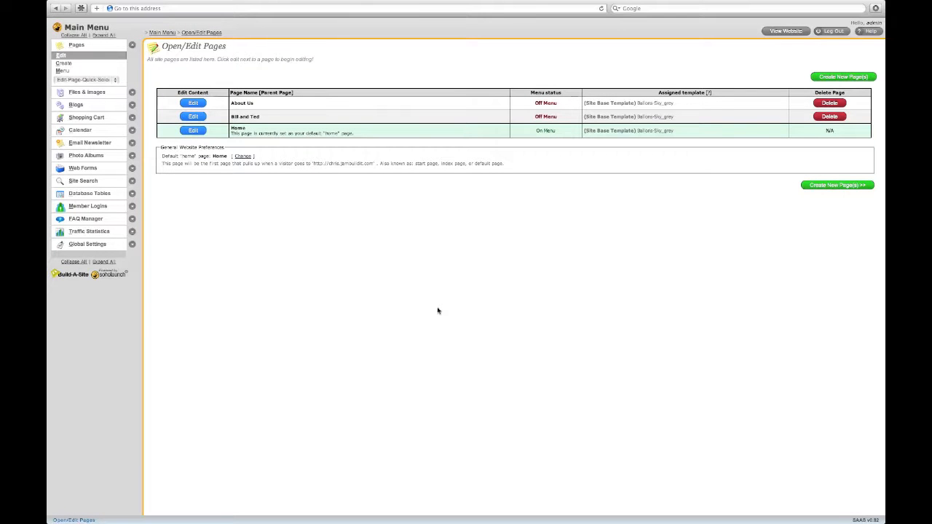
{"action": "mouse_move", "coordinate": [252, 192]}
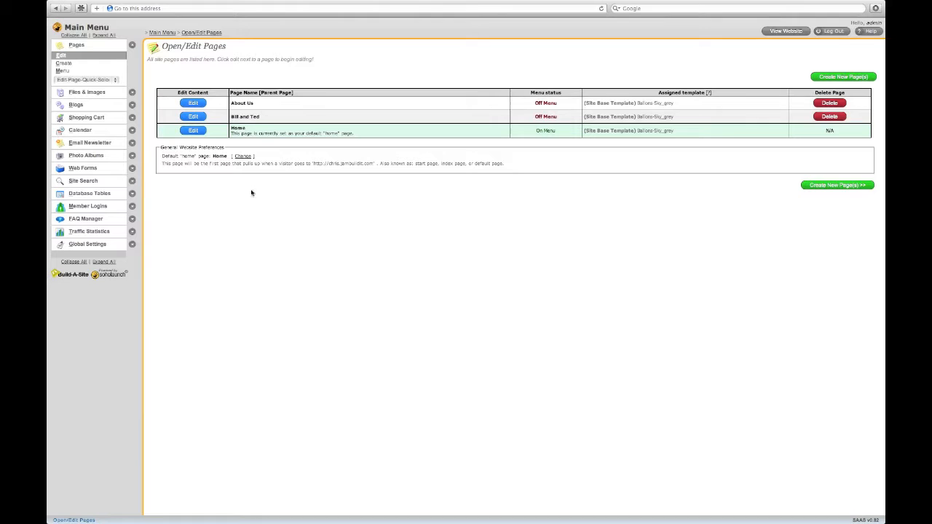
{"action": "left_click", "coordinate": [193, 132]}
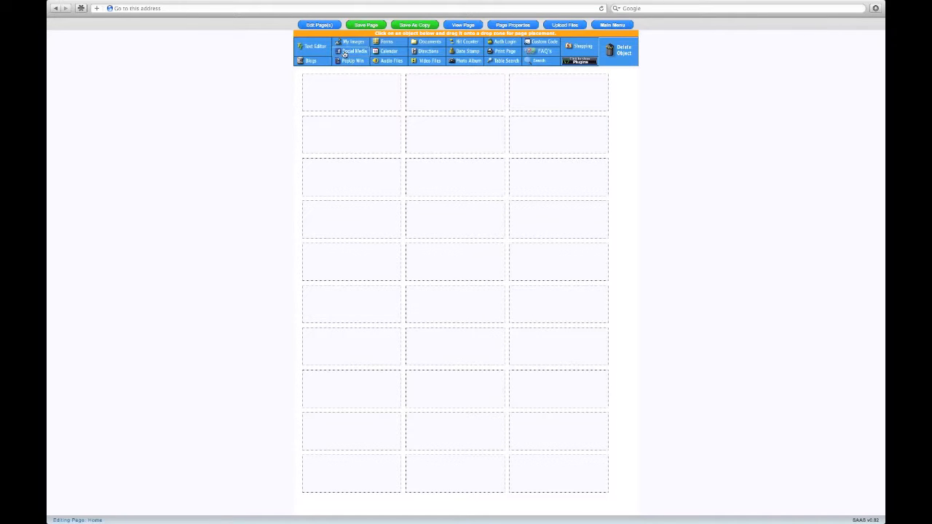
Place a Social Media object in the top middle cell and apply its icon settings.
{"action": "left_click_drag", "start_coordinate": [354, 51], "coordinate": [454, 91]}
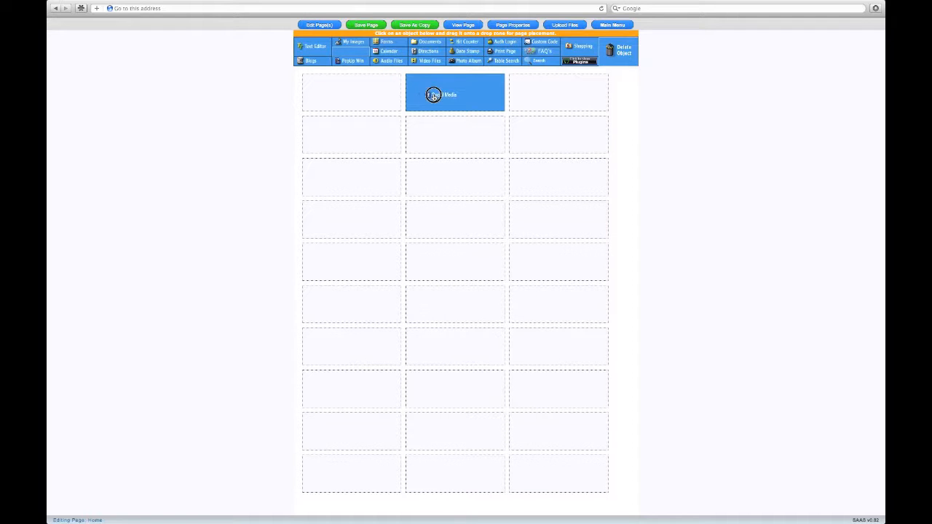
{"action": "left_click", "coordinate": [435, 94]}
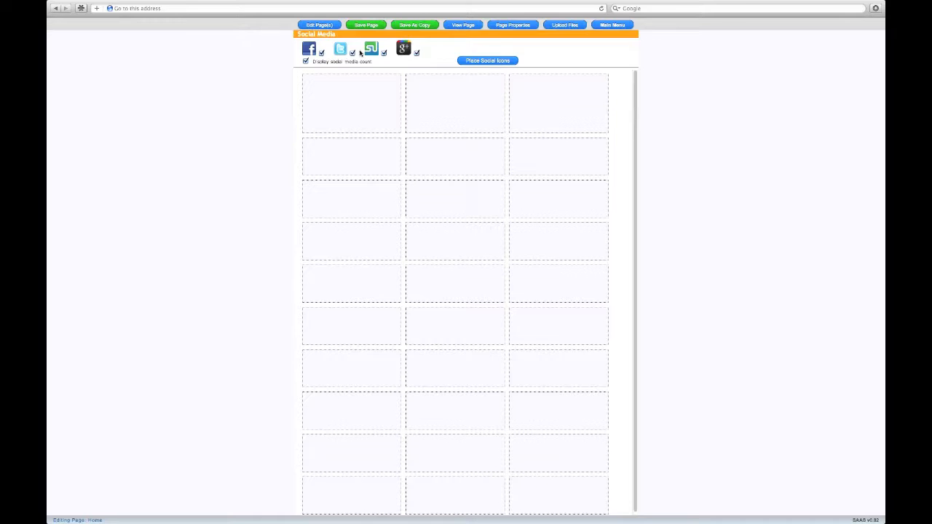
{"action": "left_click", "coordinate": [486, 61]}
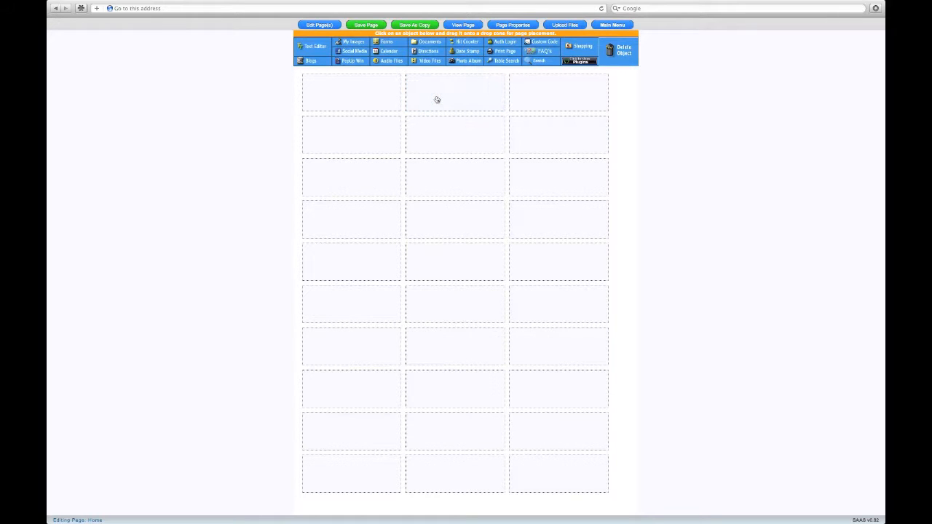
{"action": "mouse_move", "coordinate": [283, 122]}
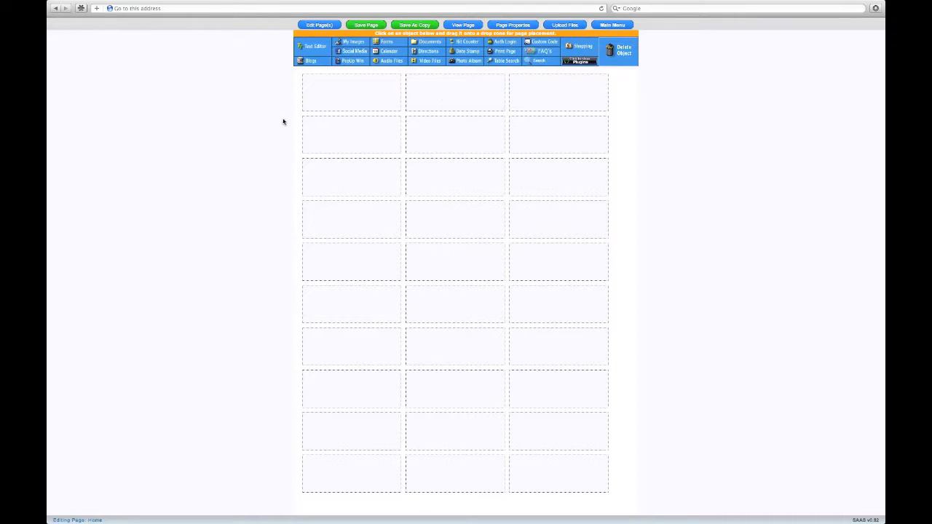
Add a text block in the top row with the heading Recusion formatted as Heading 2.
{"action": "left_click_drag", "start_coordinate": [313, 45], "coordinate": [410, 108]}
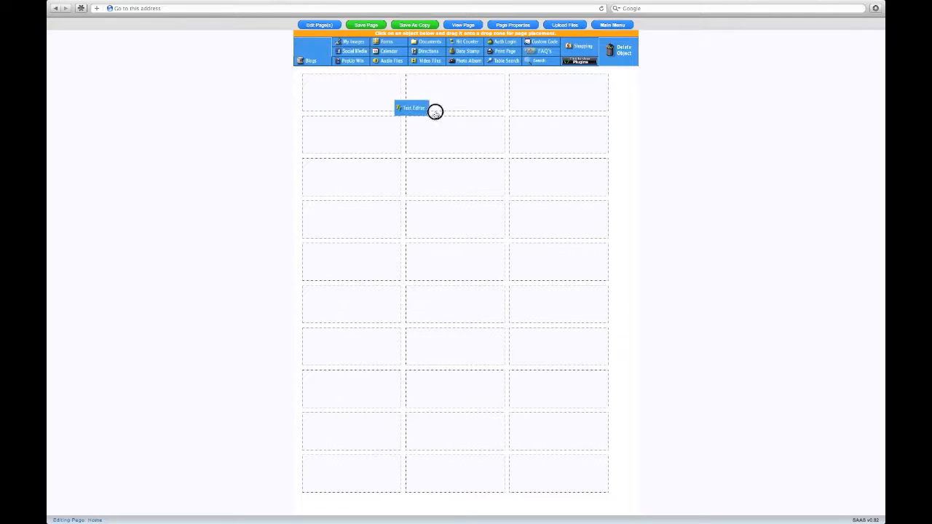
{"action": "left_click", "coordinate": [414, 108]}
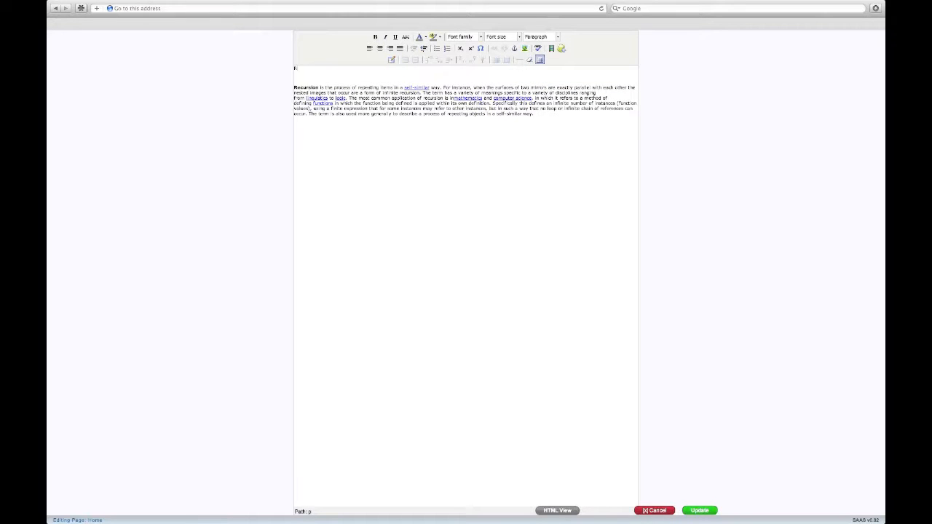
{"action": "type", "text": "Recusion"}
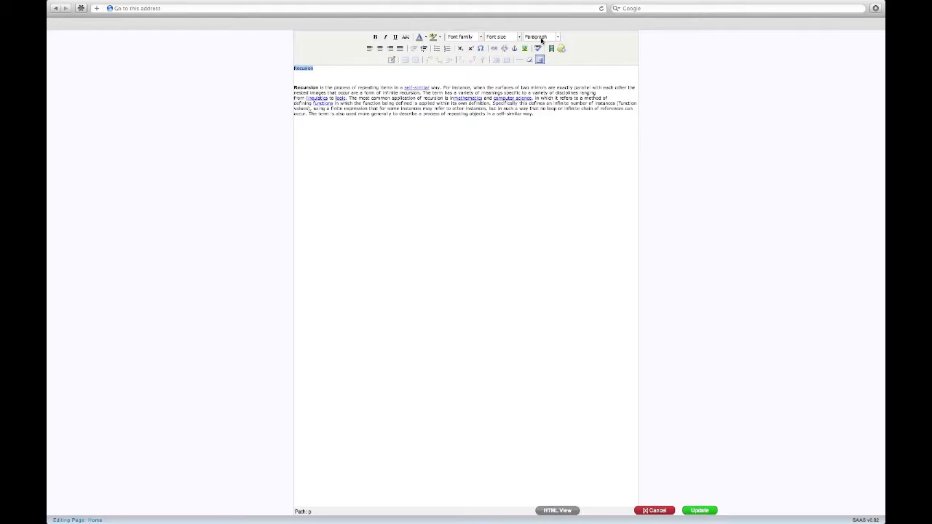
{"action": "left_click", "coordinate": [539, 36]}
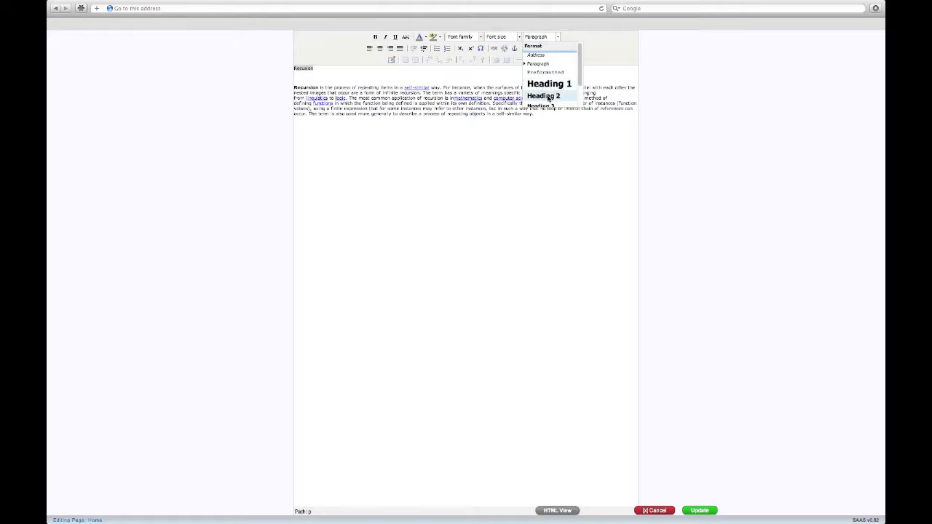
{"action": "left_click", "coordinate": [544, 96]}
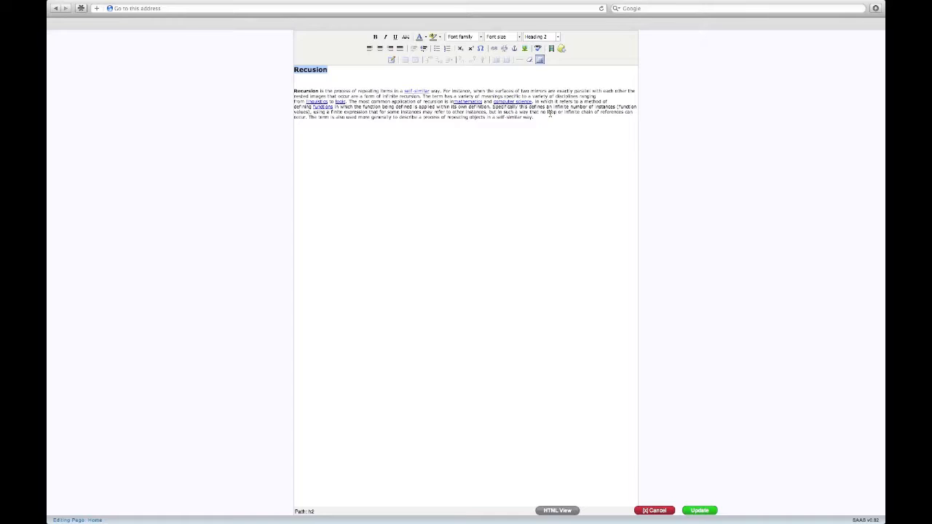
{"action": "left_click", "coordinate": [329, 81]}
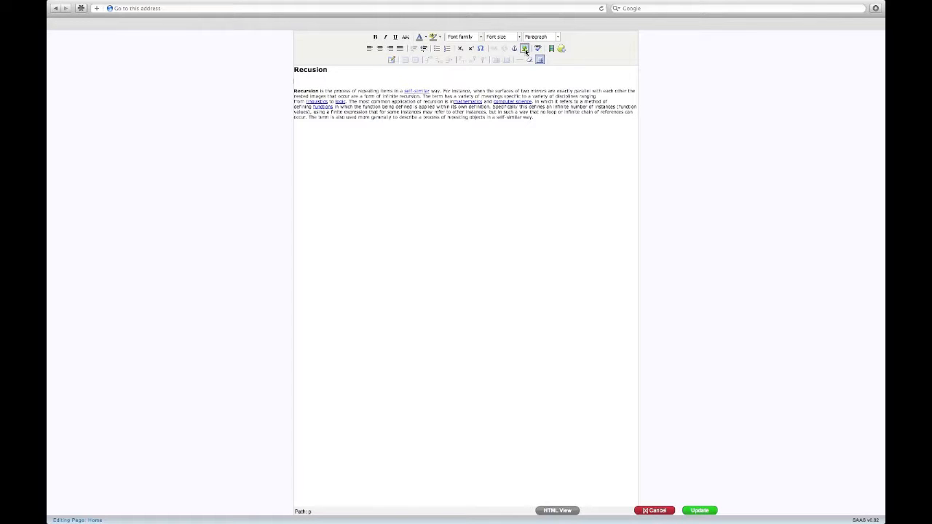
{"action": "left_click", "coordinate": [524, 49]}
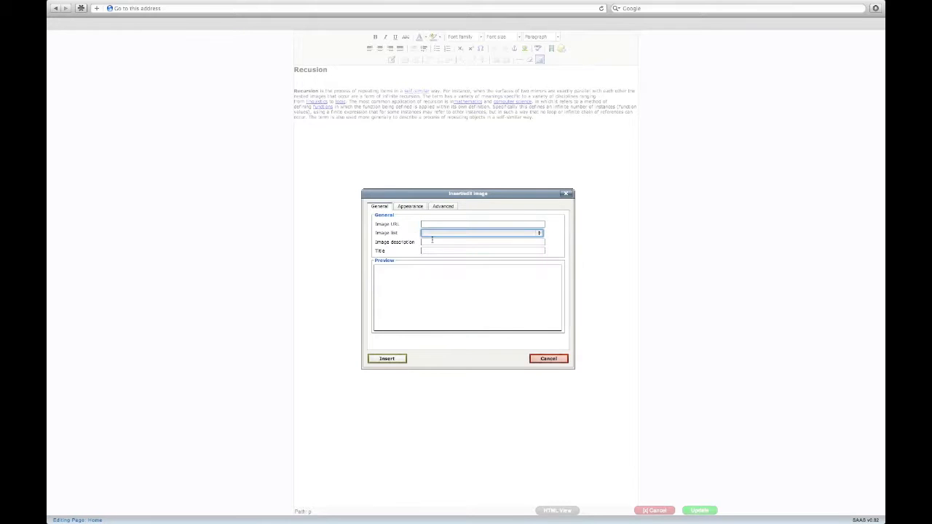
Insert the Droste picture left-aligned via the Appearance settings beside the Recursion text.
{"action": "left_click", "coordinate": [410, 207]}
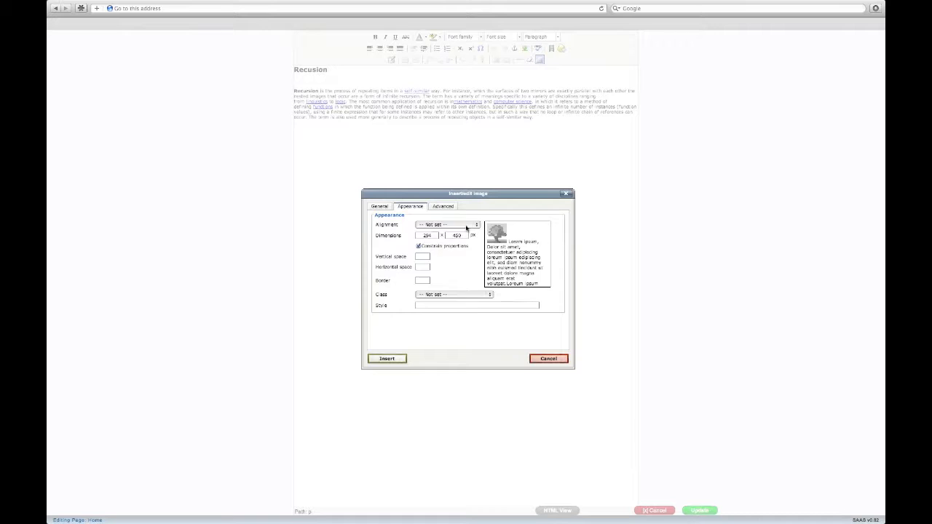
{"action": "left_click", "coordinate": [477, 224]}
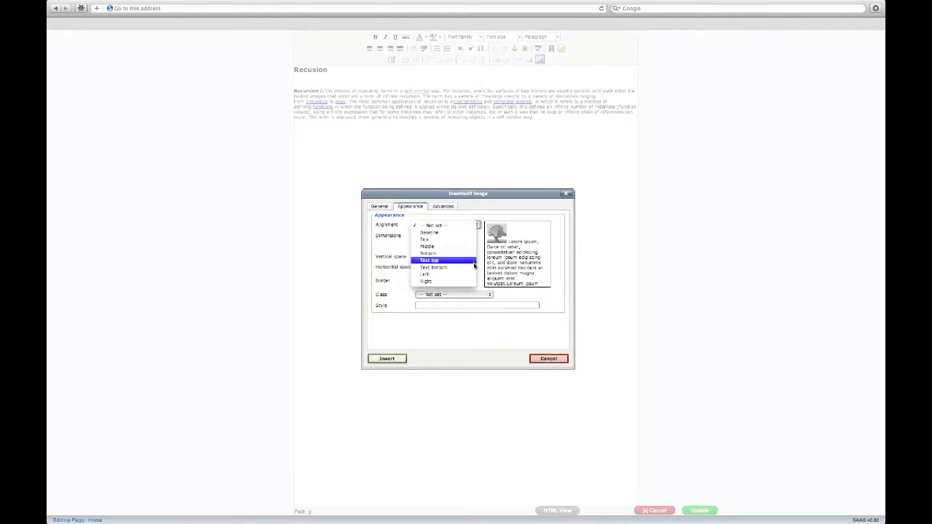
{"action": "left_click", "coordinate": [426, 281]}
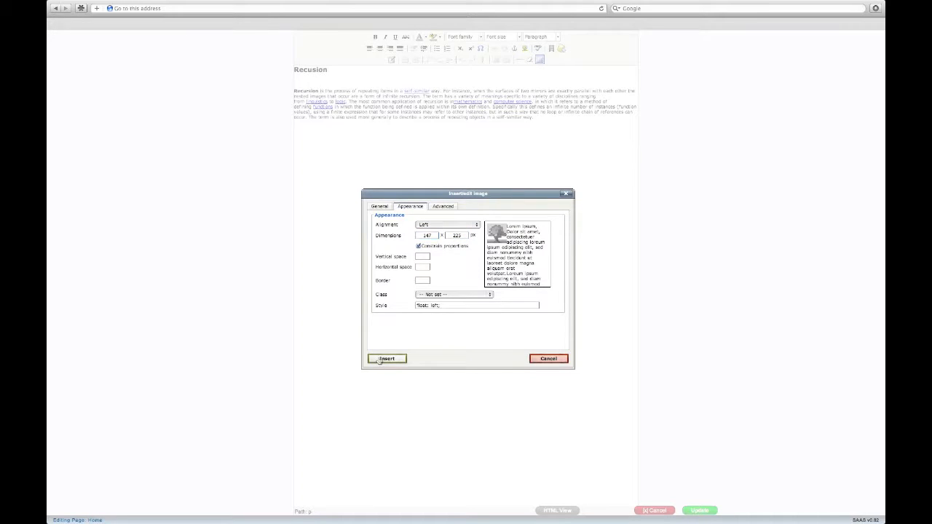
{"action": "left_click", "coordinate": [388, 358]}
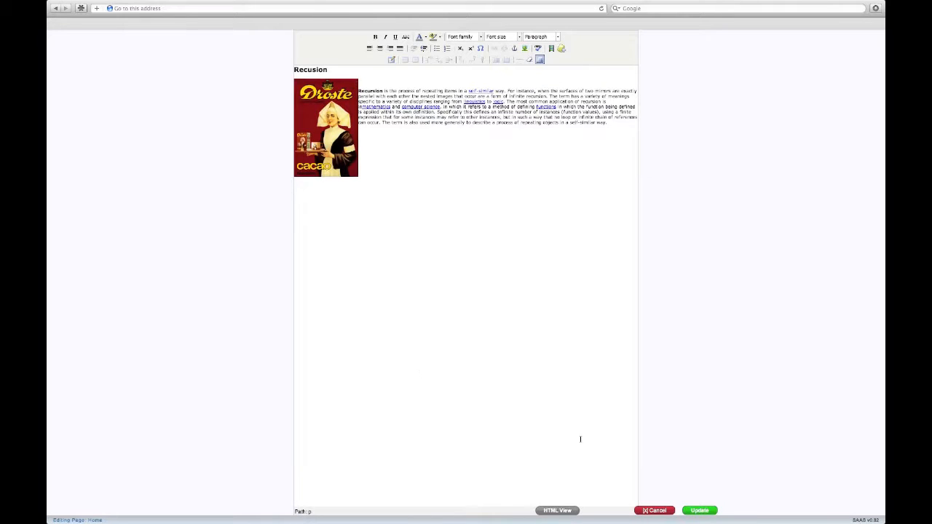
Update the text block, save the Home page and go to the File Manager.
{"action": "left_click", "coordinate": [700, 510]}
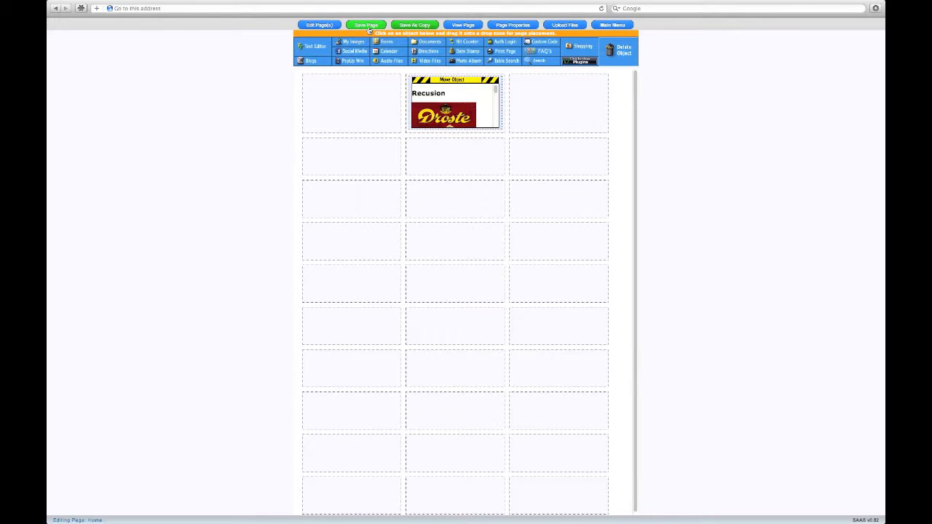
{"action": "left_click", "coordinate": [367, 24]}
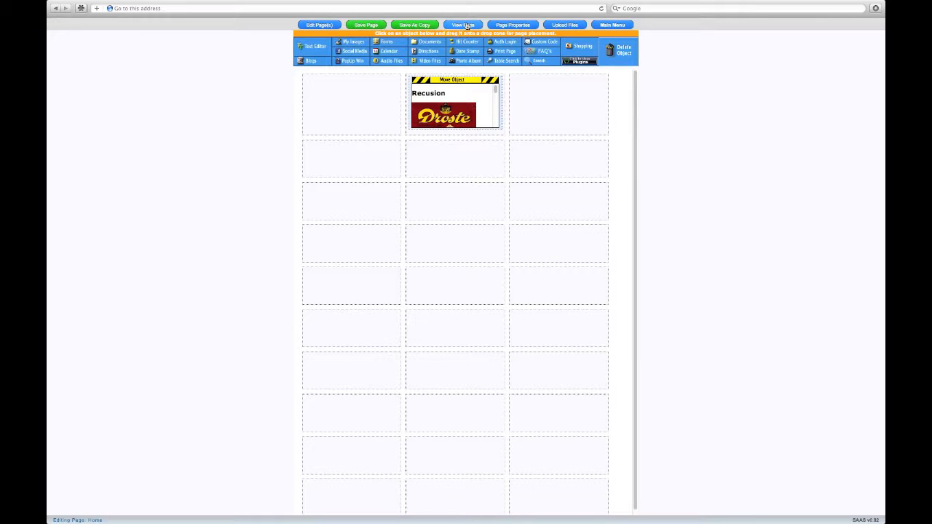
{"action": "left_click", "coordinate": [463, 23]}
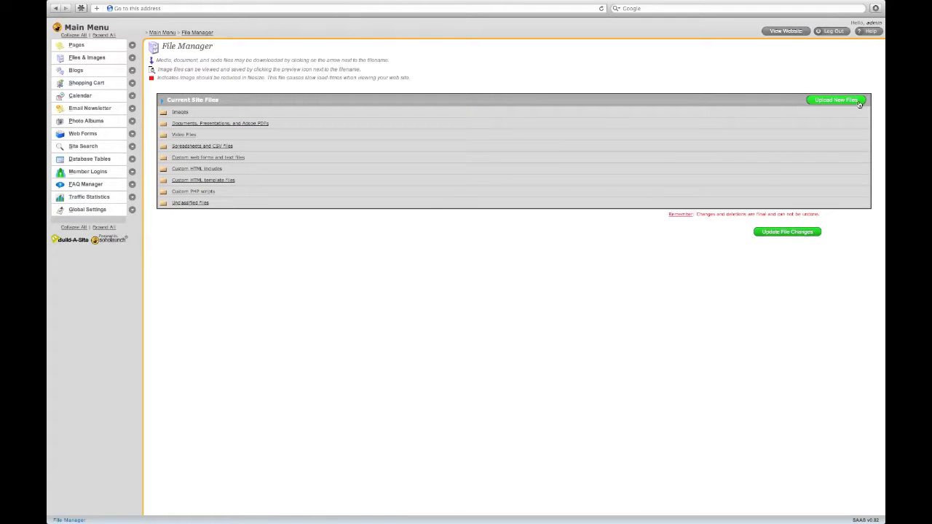
Upload photo_2.jpg to the site through the File Manager's upload dialog.
{"action": "left_click", "coordinate": [836, 100]}
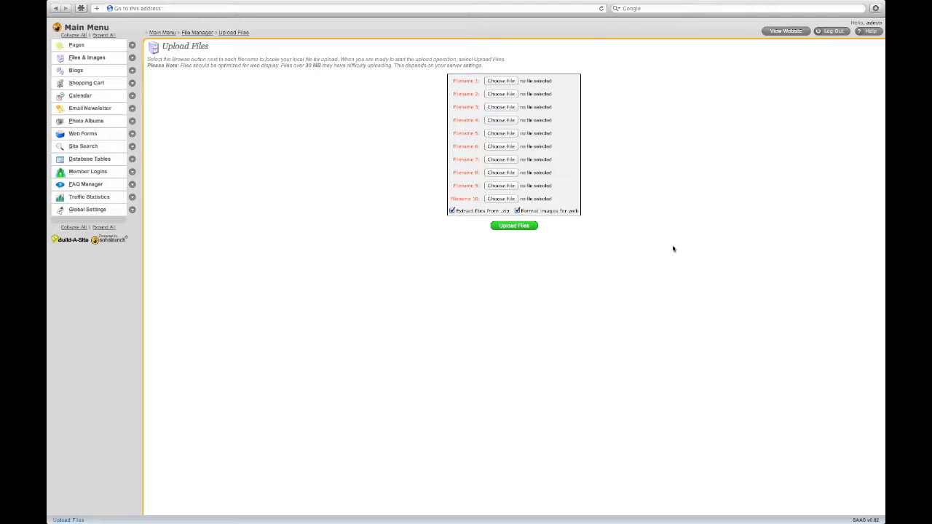
{"action": "left_click", "coordinate": [501, 80]}
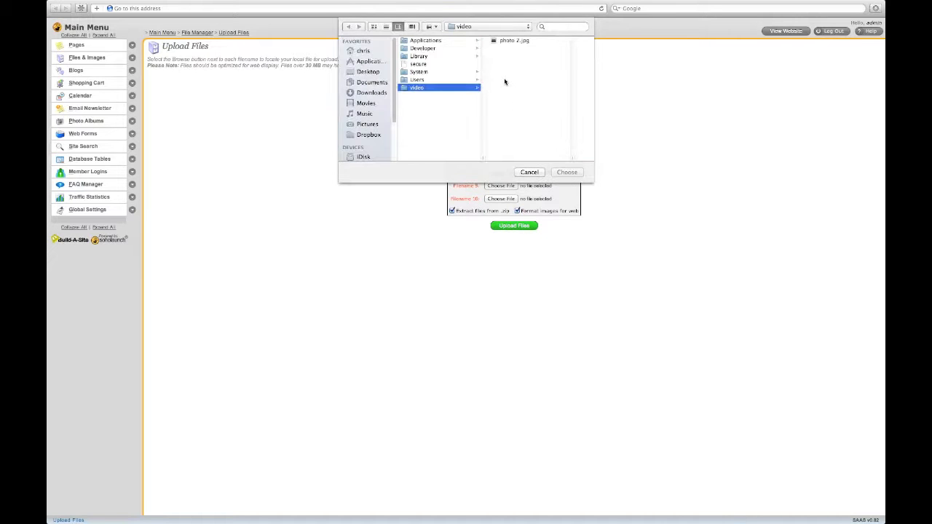
{"action": "left_click", "coordinate": [514, 41]}
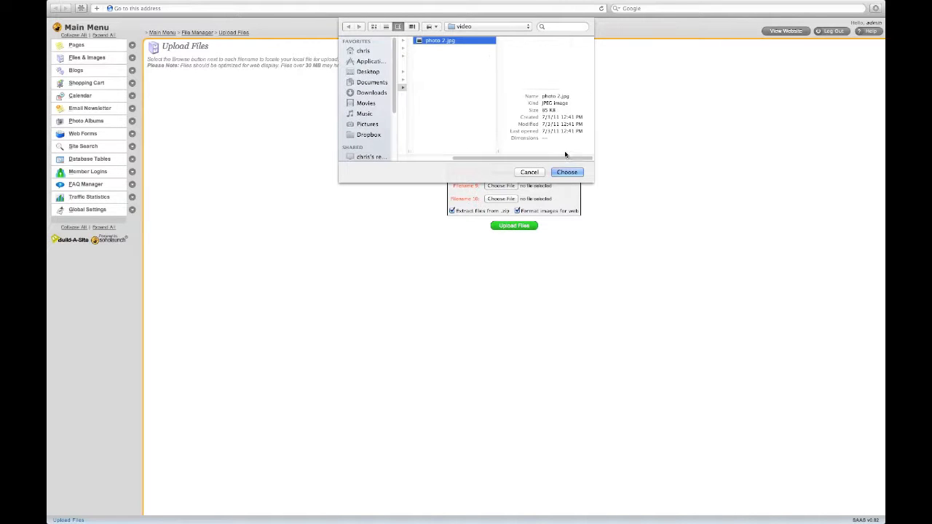
{"action": "left_click", "coordinate": [567, 172]}
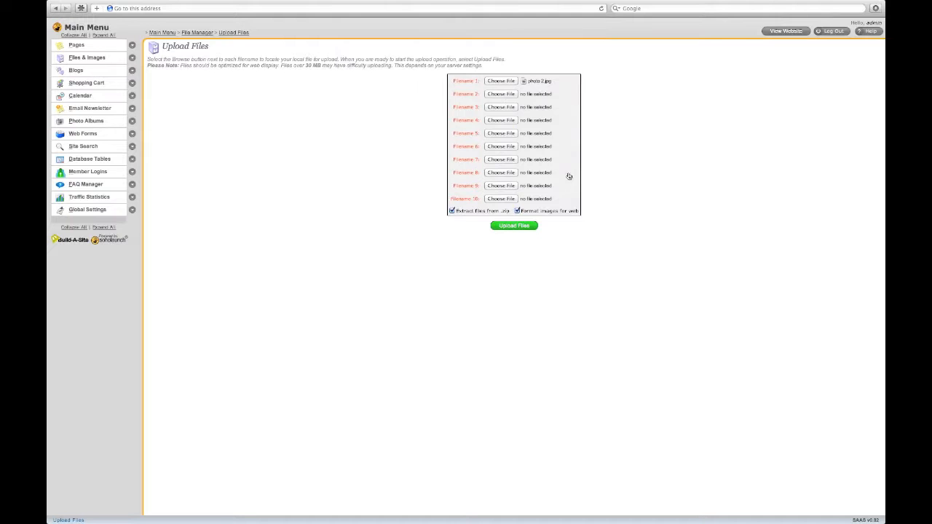
{"action": "left_click", "coordinate": [512, 224]}
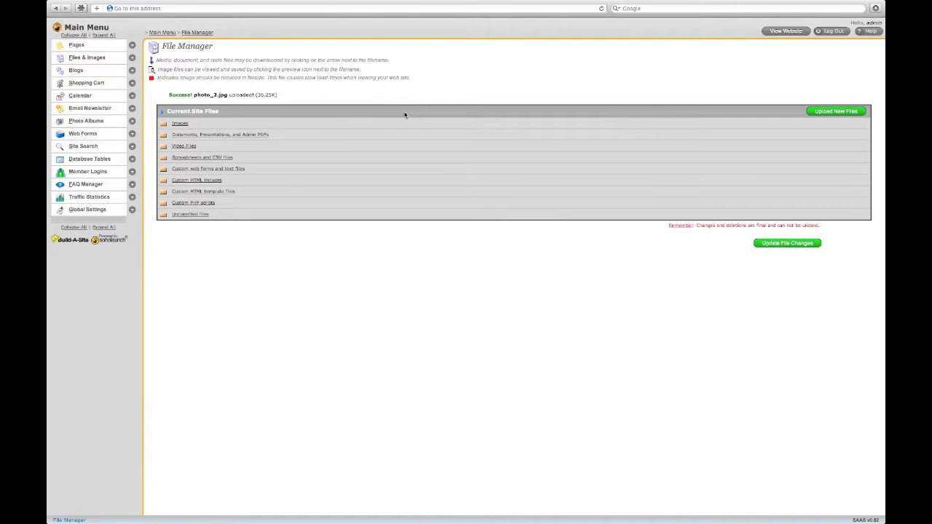
{"action": "mouse_move", "coordinate": [280, 110]}
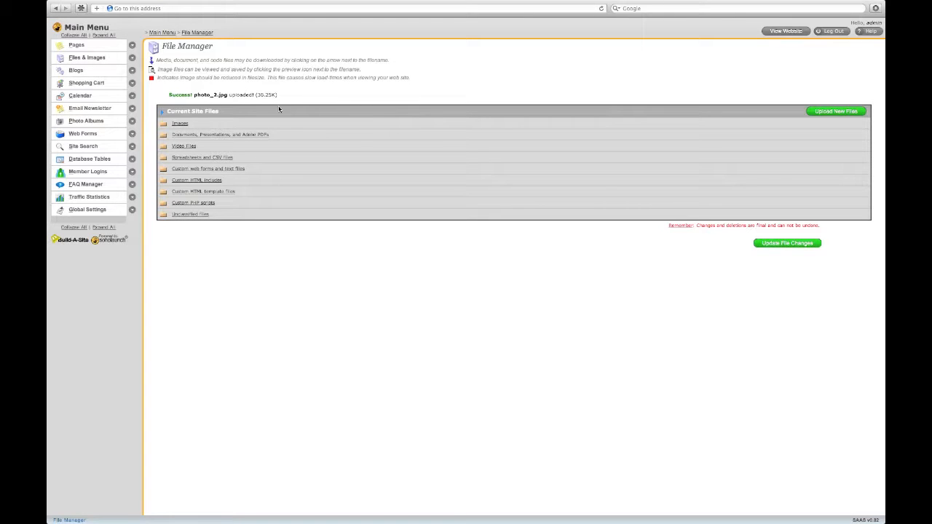
Expand the Images folder and open photo_2.jpg in the image editor.
{"action": "left_click", "coordinate": [181, 122]}
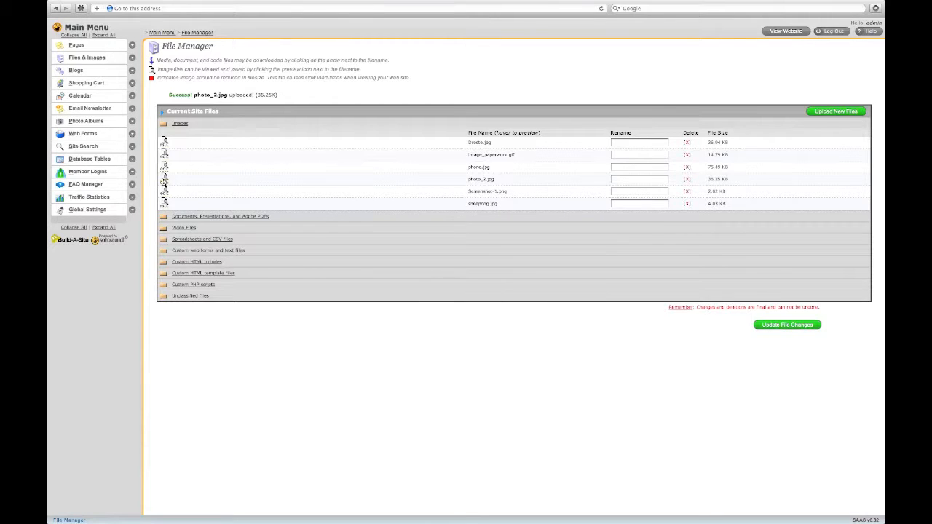
{"action": "left_click", "coordinate": [164, 178]}
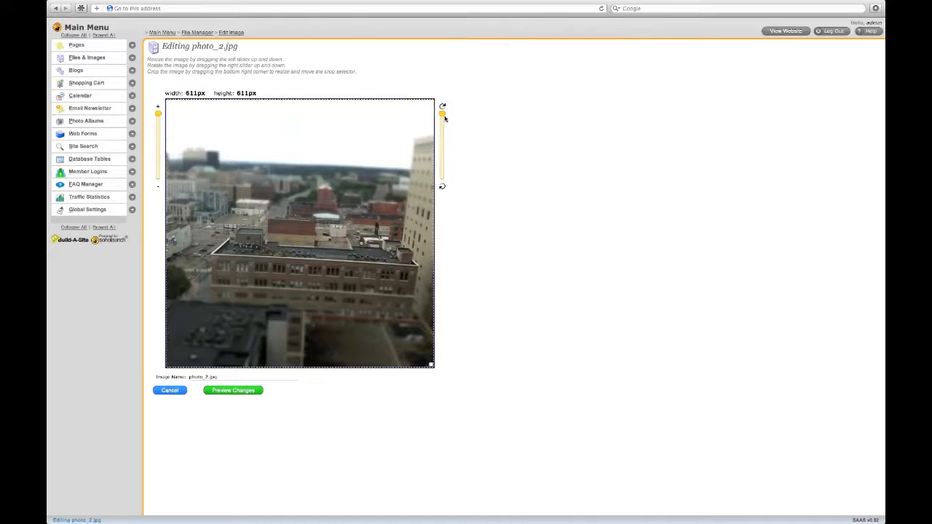
Test the rotate slider, shrink the photo to about 396 px and set a 292 × 216 px crop over the buildings.
{"action": "left_click_drag", "start_coordinate": [443, 114], "coordinate": [443, 136]}
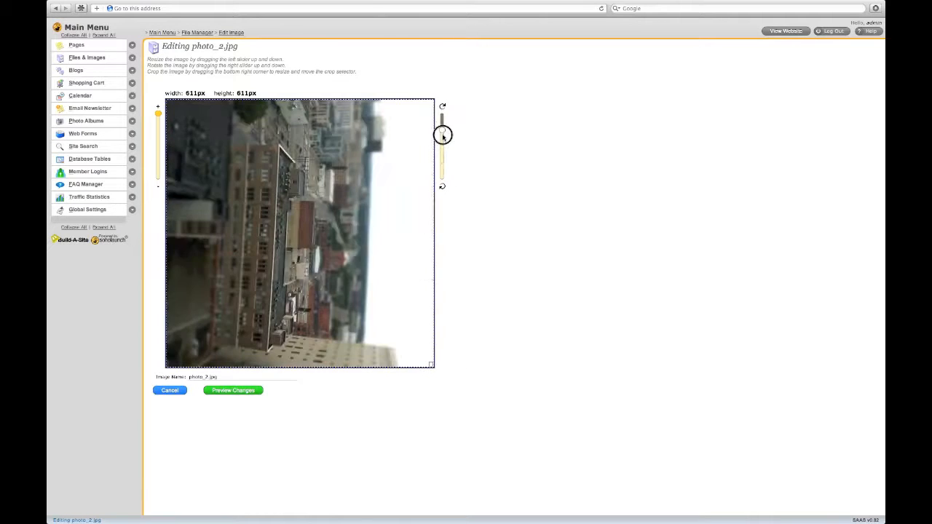
{"action": "left_click_drag", "start_coordinate": [443, 134], "coordinate": [442, 113]}
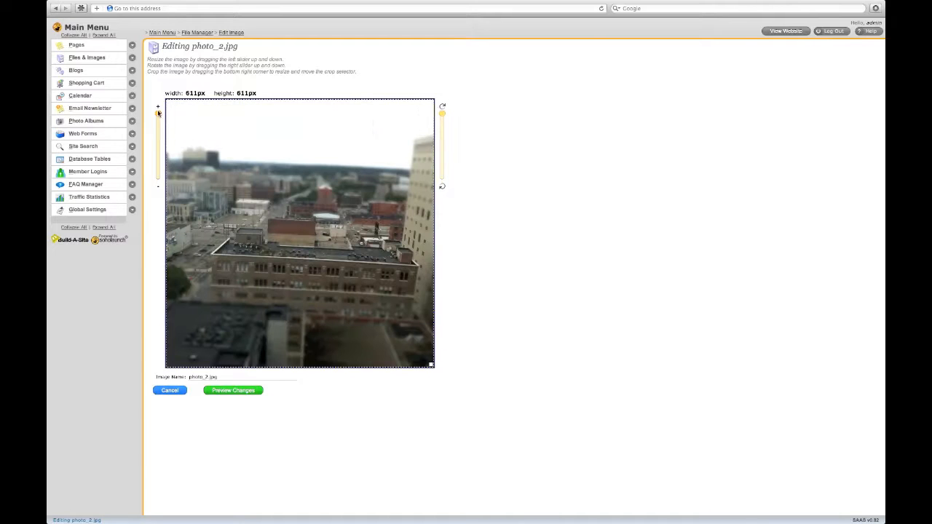
{"action": "left_click_drag", "start_coordinate": [158, 117], "coordinate": [157, 140]}
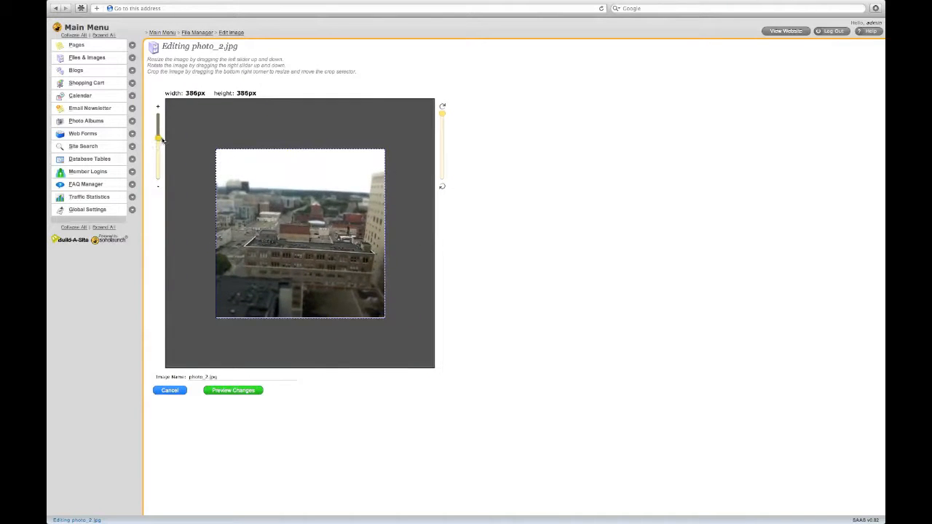
{"action": "left_click_drag", "start_coordinate": [385, 318], "coordinate": [349, 249]}
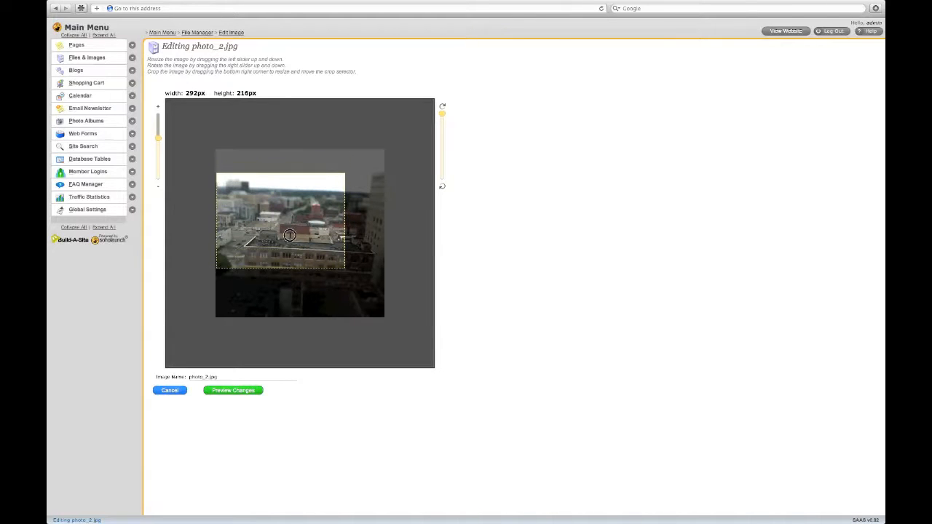
{"action": "left_click_drag", "start_coordinate": [279, 220], "coordinate": [295, 230]}
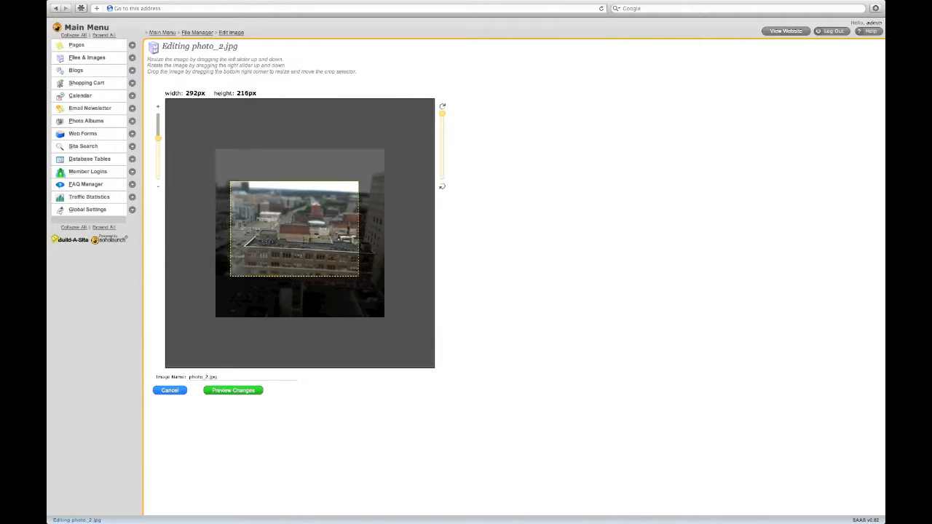
{"action": "left_click_drag", "start_coordinate": [294, 229], "coordinate": [309, 218]}
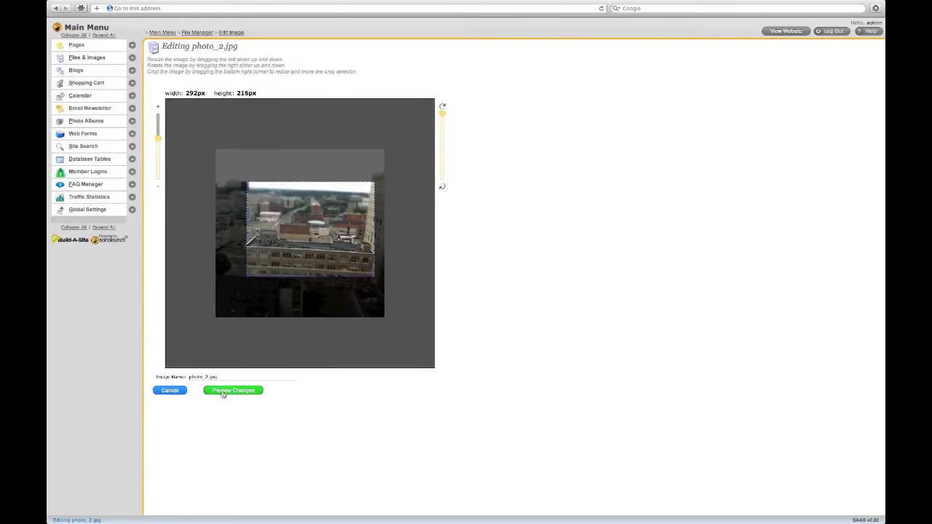
Preview the cropped photo_2.jpg and save the changes.
{"action": "left_click", "coordinate": [233, 390]}
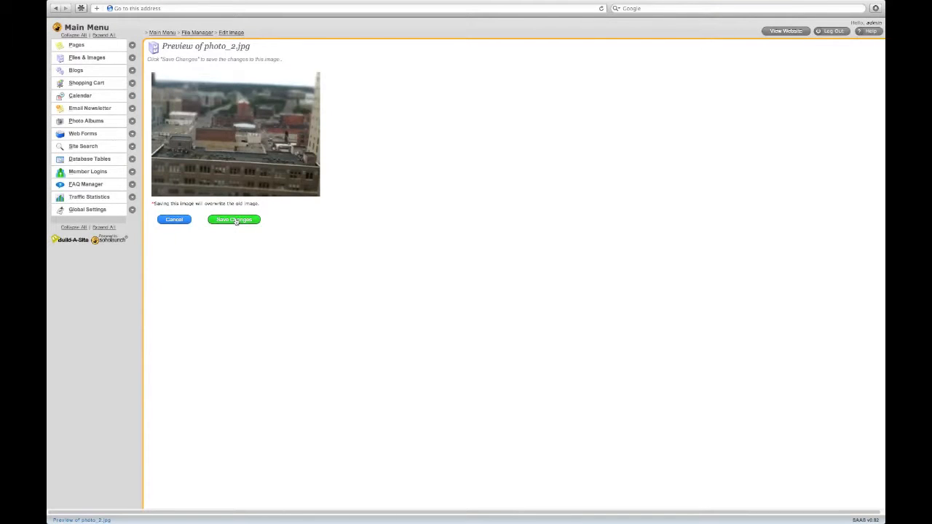
{"action": "left_click", "coordinate": [233, 218]}
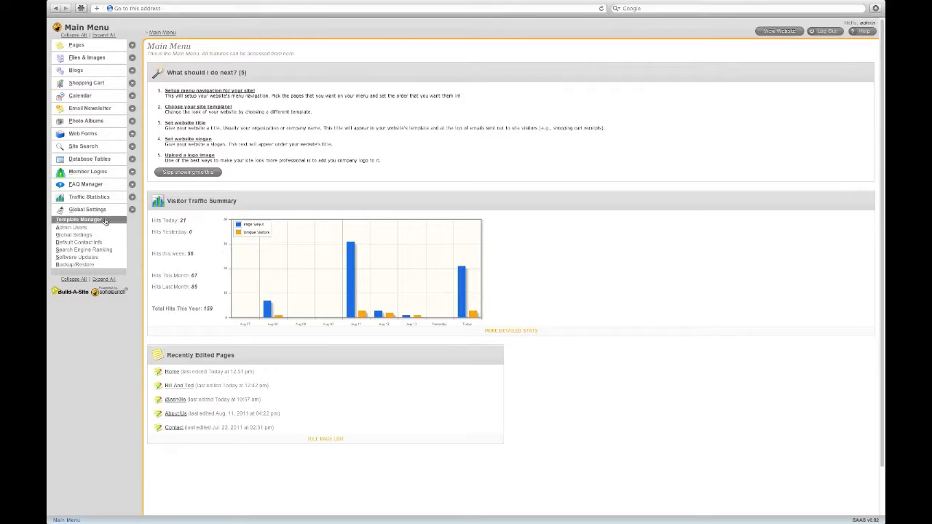
Choose and preview a different site template in the Template Manager.
{"action": "left_click", "coordinate": [79, 218]}
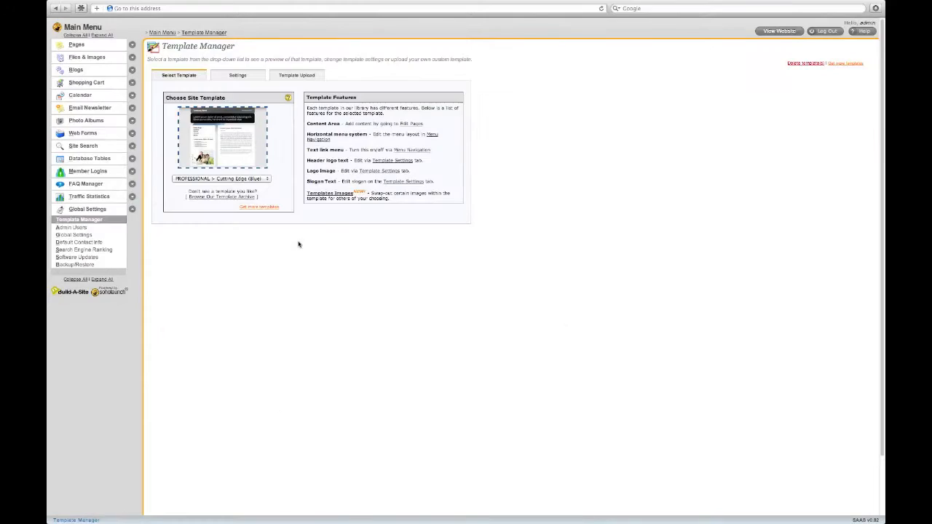
{"action": "mouse_move", "coordinate": [300, 181]}
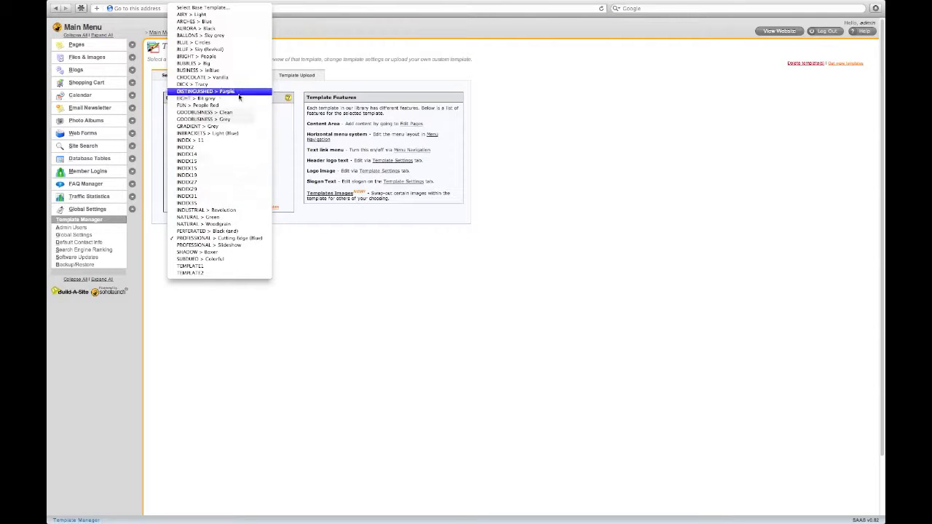
{"action": "left_click", "coordinate": [201, 35]}
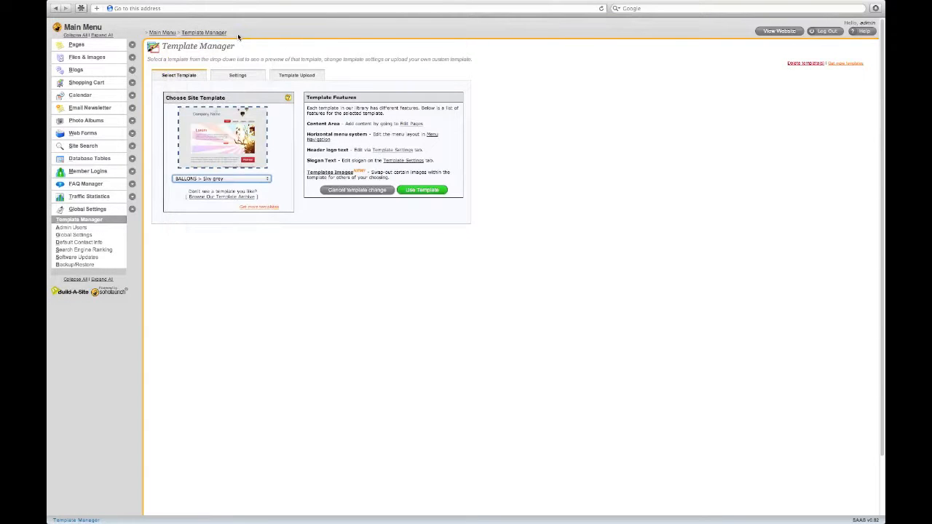
{"action": "mouse_move", "coordinate": [373, 203]}
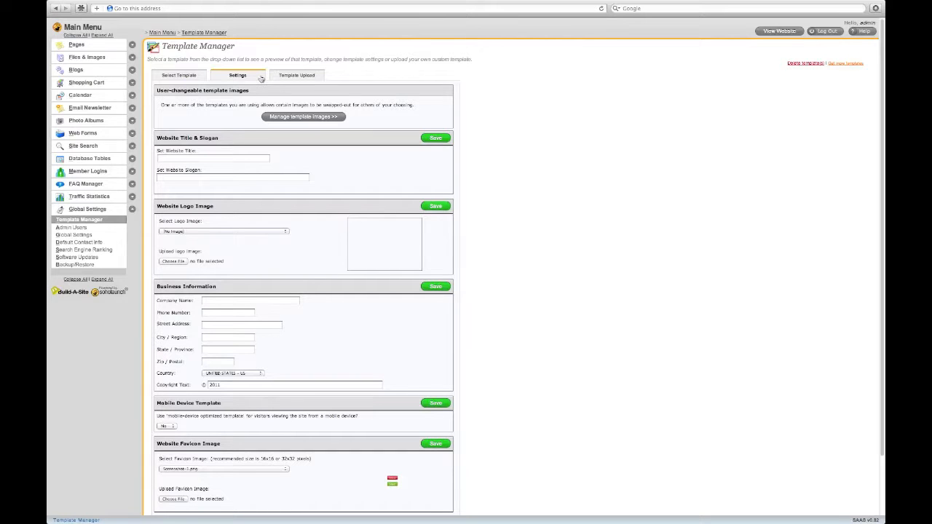
Enter the website slogan ending in 'torial' and save the title and slogan.
{"action": "left_click", "coordinate": [213, 157]}
{"action": "type", "text": "Video Tu"}
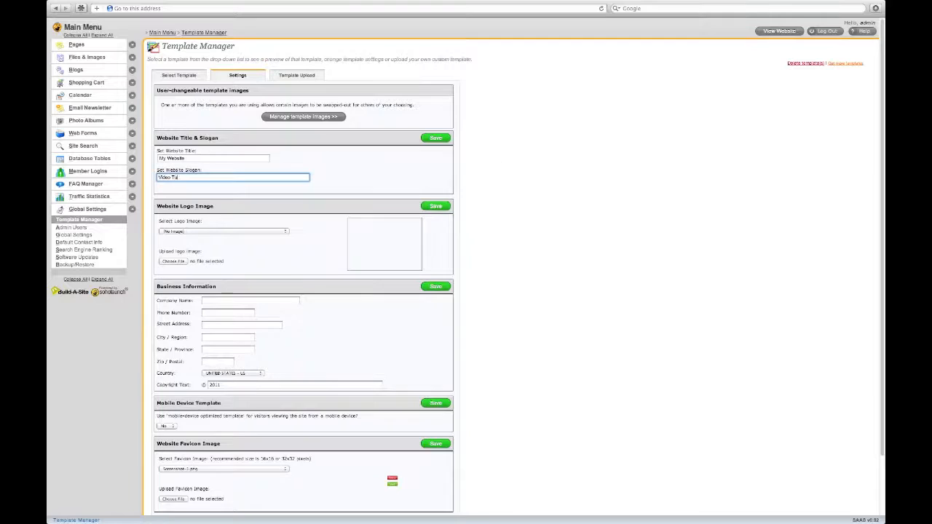
{"action": "type", "text": "torial"}
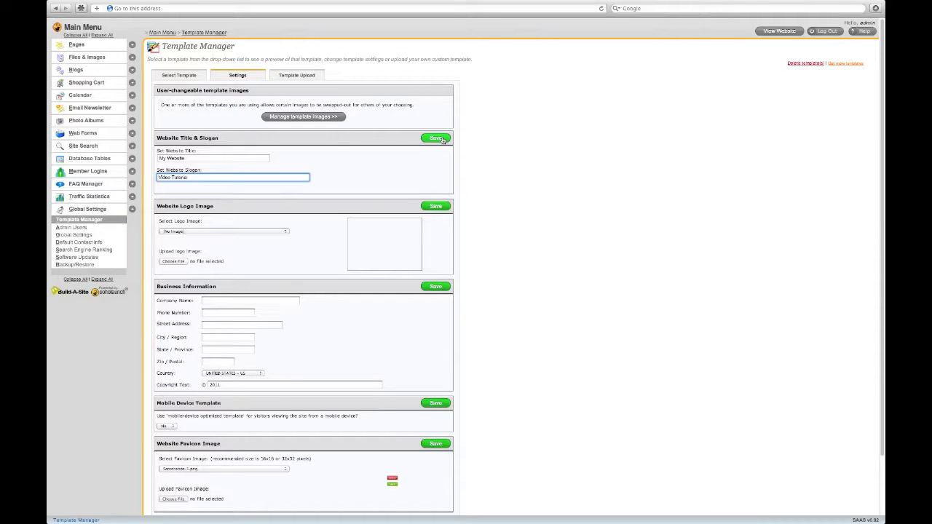
{"action": "left_click", "coordinate": [437, 138]}
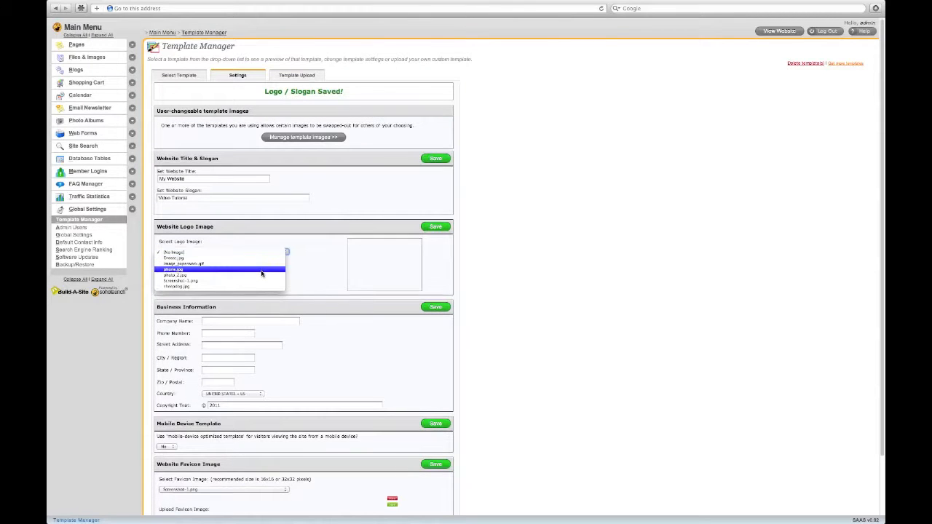
Set the cropped photo as logo, save the business info, and return to Select Template.
{"action": "left_click", "coordinate": [175, 274]}
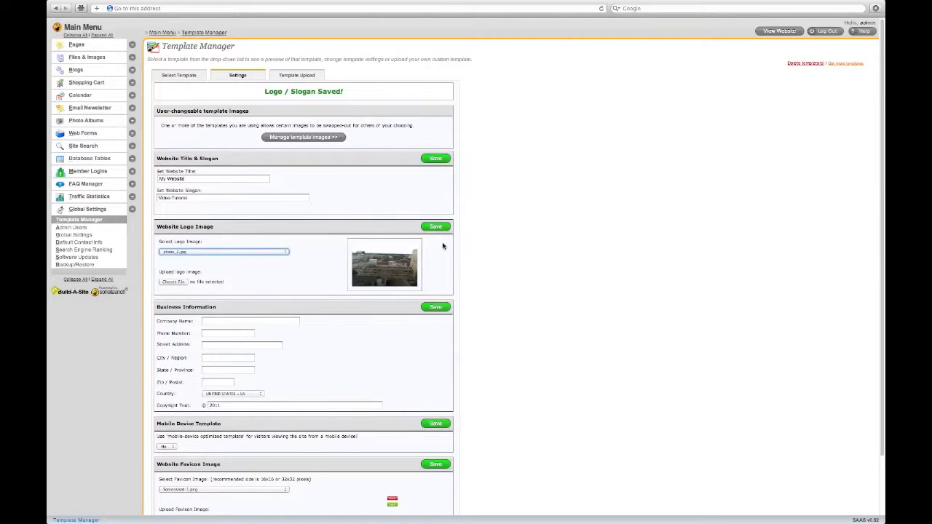
{"action": "left_click", "coordinate": [436, 306]}
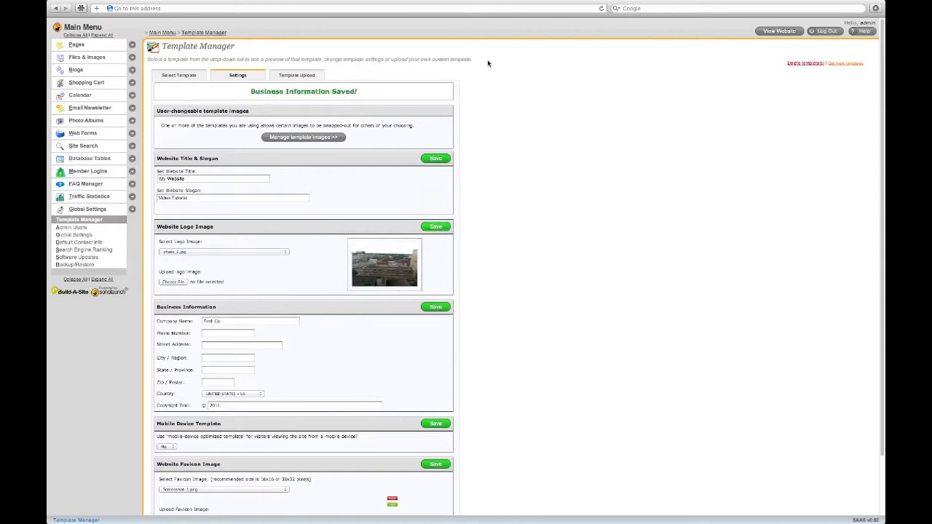
{"action": "mouse_move", "coordinate": [795, 42]}
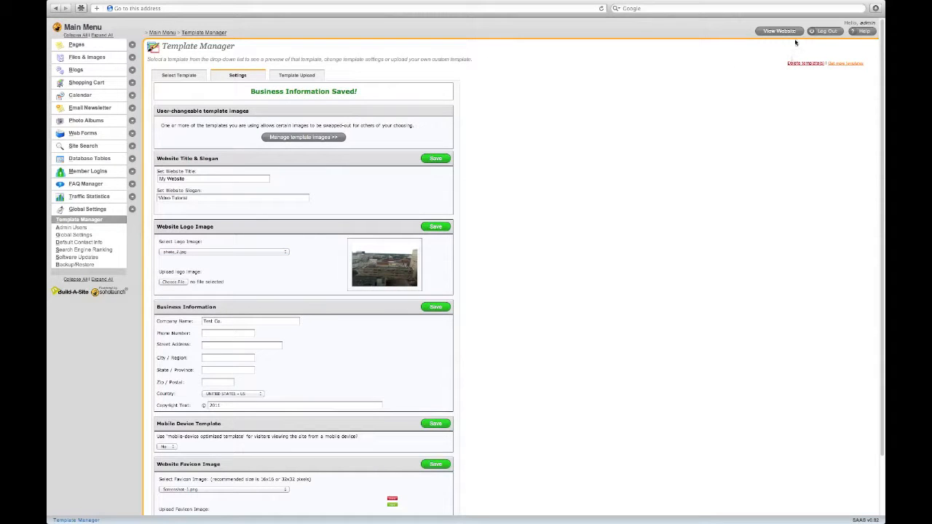
{"action": "mouse_move", "coordinate": [778, 32]}
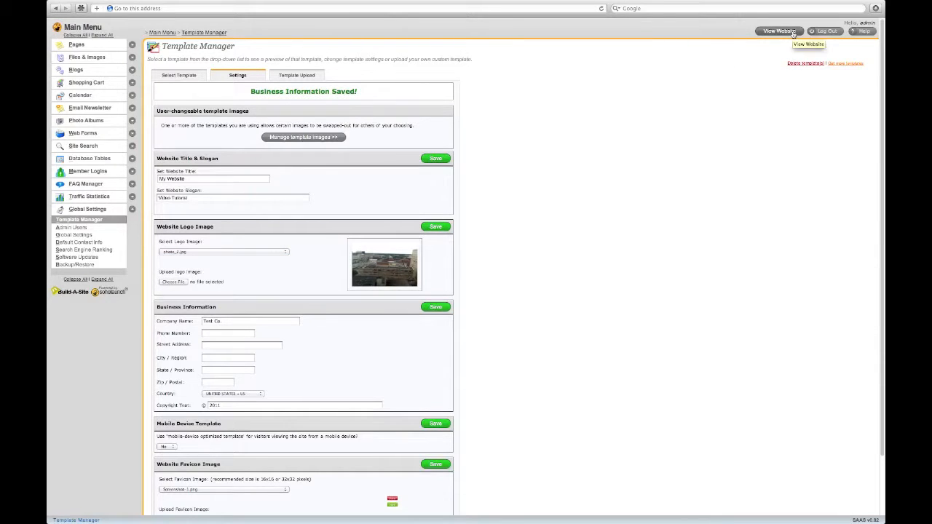
{"action": "left_click", "coordinate": [778, 32]}
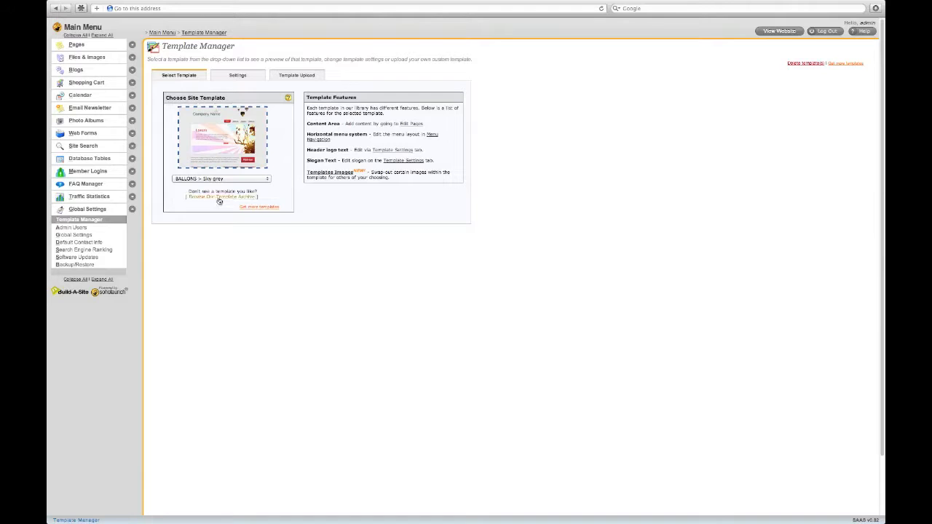
Browse the template gallery, then return to the Main Menu dashboard.
{"action": "left_click", "coordinate": [222, 197]}
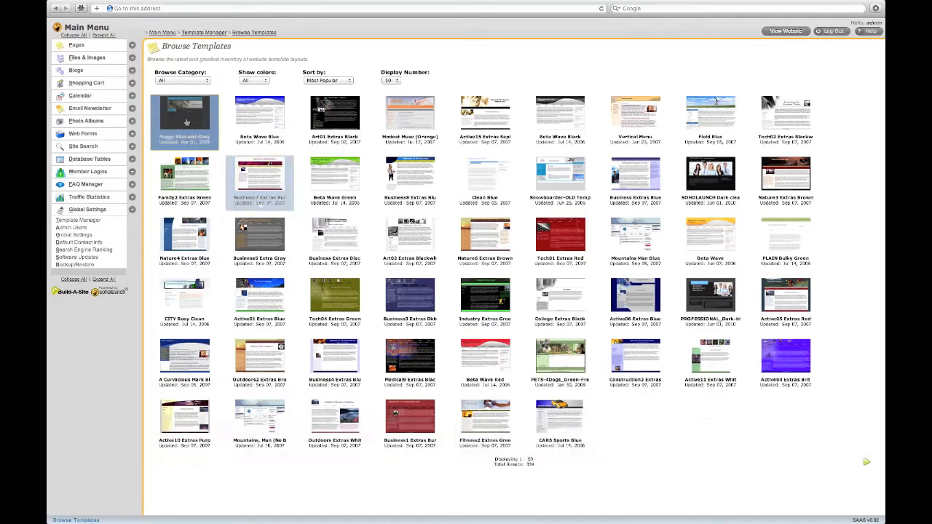
{"action": "left_click", "coordinate": [183, 122]}
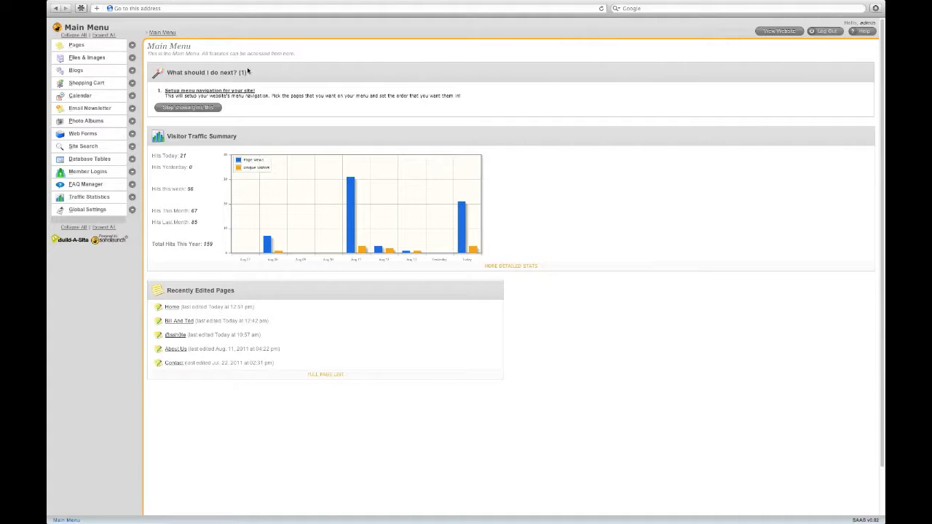
In Menu Navigation, add pages so the menu lists Home, About Us, Art and Text, Search.
{"action": "left_click", "coordinate": [76, 44]}
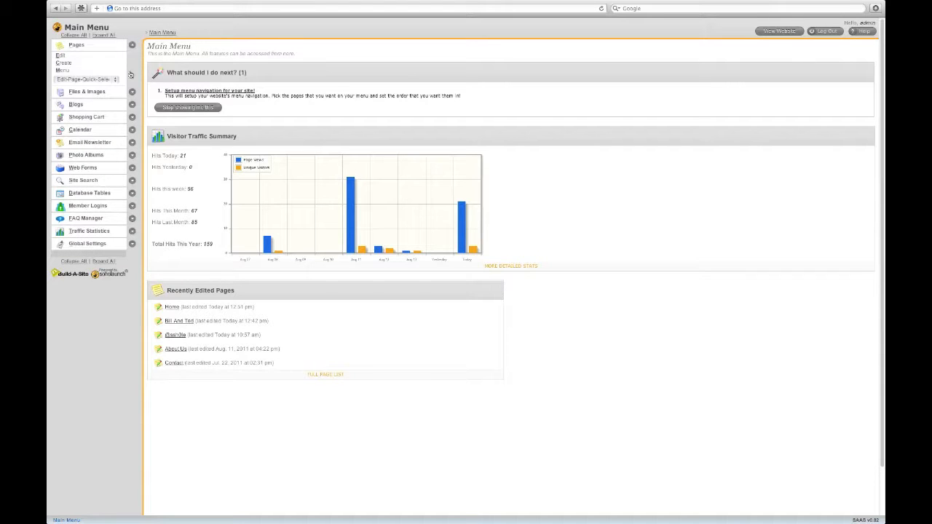
{"action": "left_click", "coordinate": [210, 91]}
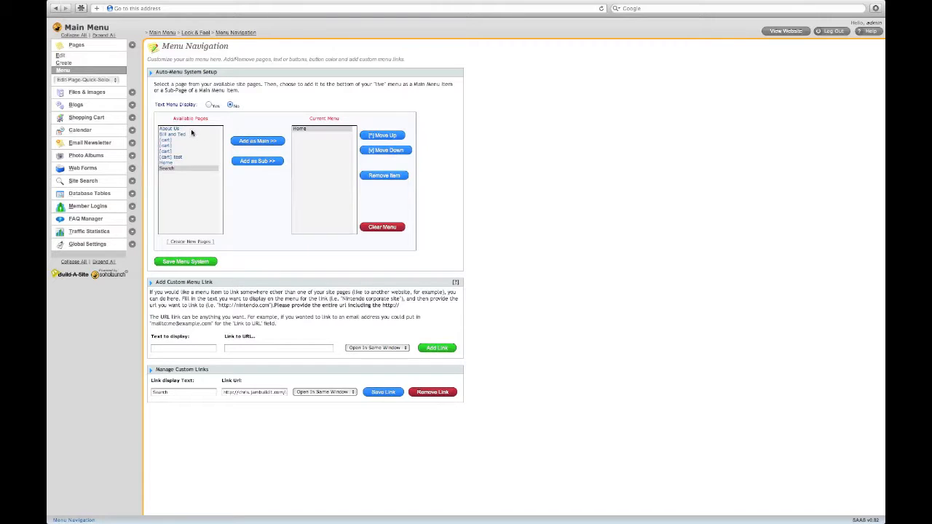
{"action": "left_click", "coordinate": [256, 140]}
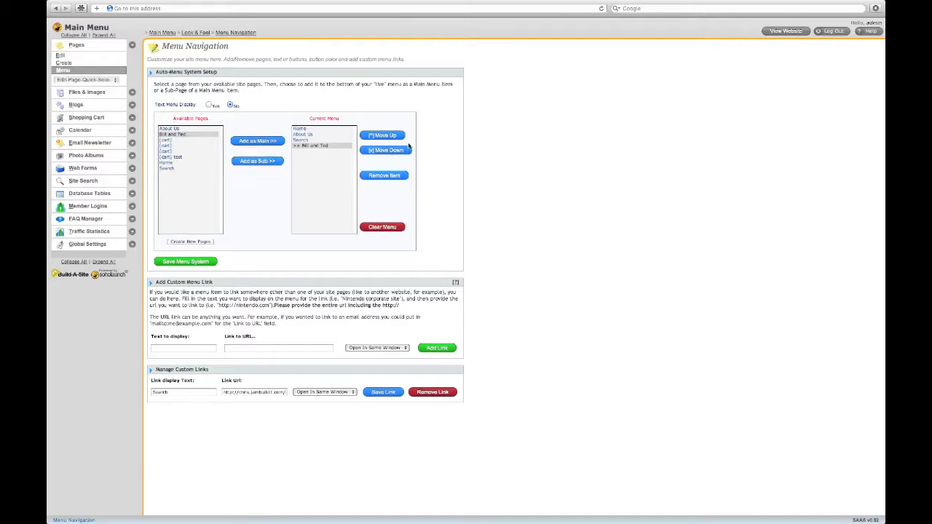
{"action": "left_click", "coordinate": [381, 135]}
{"action": "type", "text": "Soholau"}
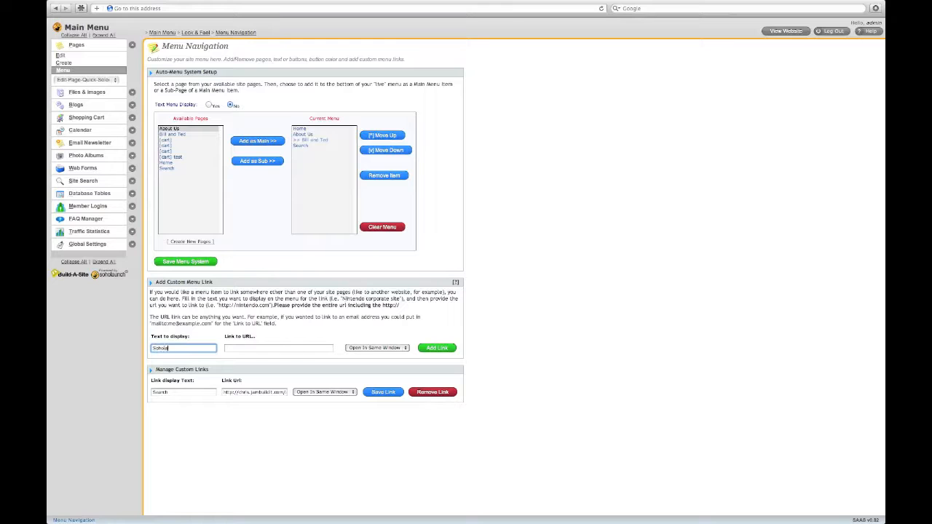
Add a custom external Soholaunch link with its URL to the available pages.
{"action": "left_click", "coordinate": [280, 346]}
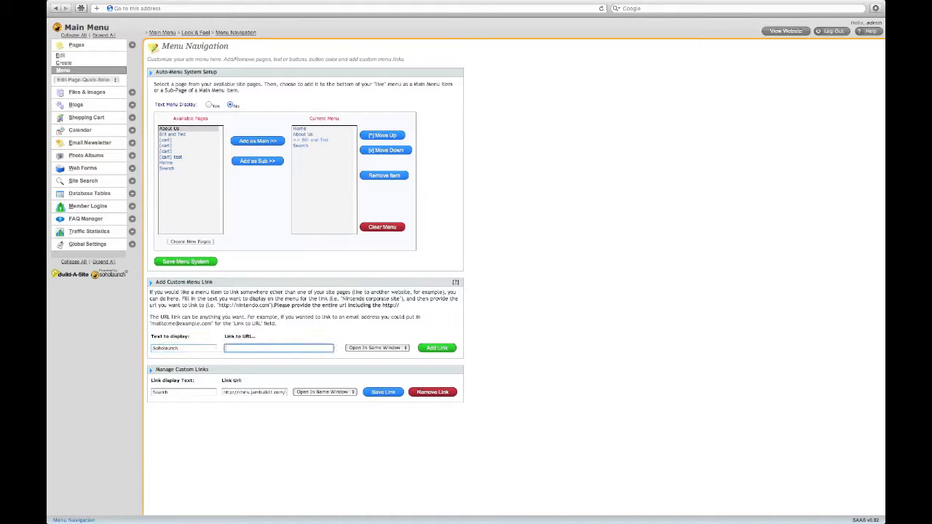
{"action": "type", "text": "http:"}
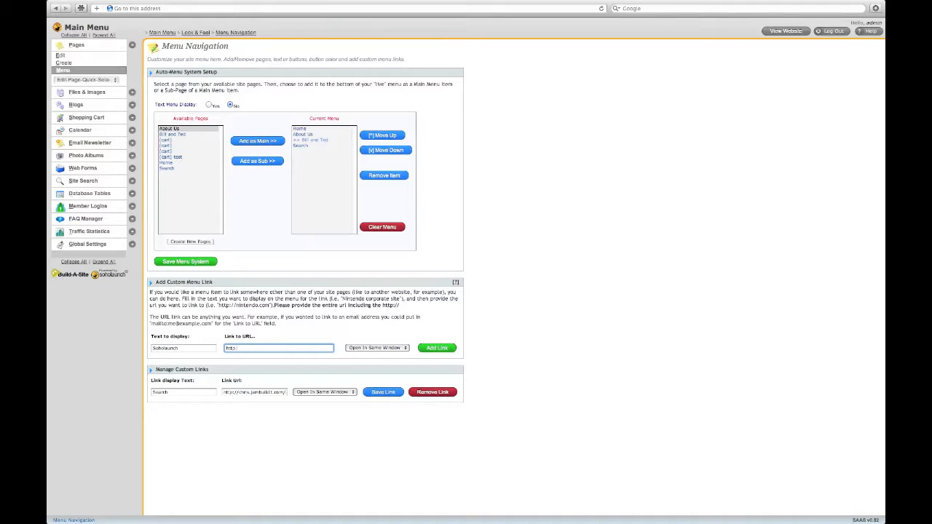
{"action": "left_click", "coordinate": [437, 347]}
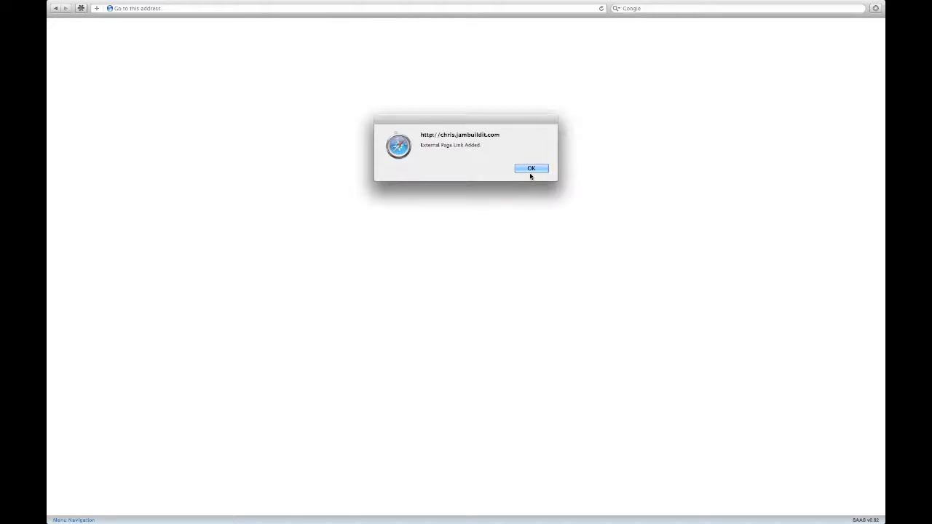
Add the Soholaunch link to the current menu as a main item and save the menu system.
{"action": "left_click", "coordinate": [530, 169]}
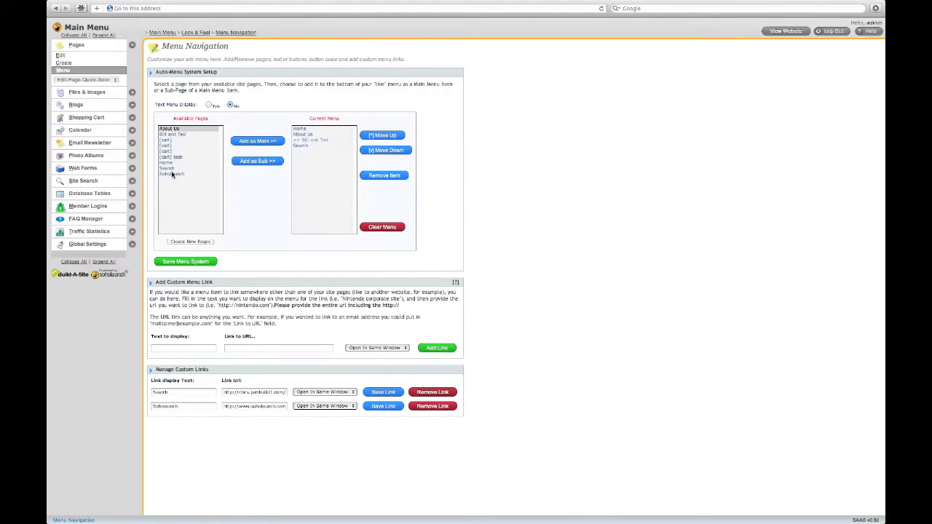
{"action": "left_click", "coordinate": [172, 175]}
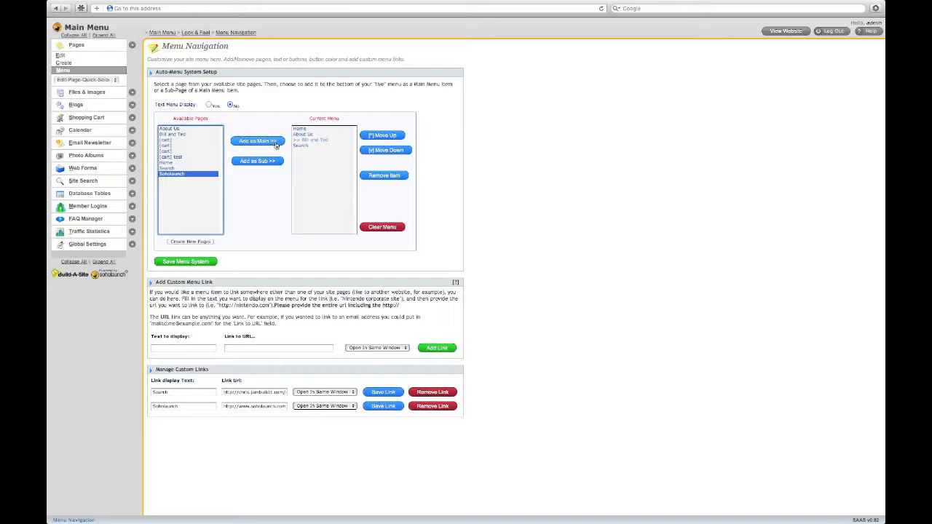
{"action": "left_click", "coordinate": [256, 140]}
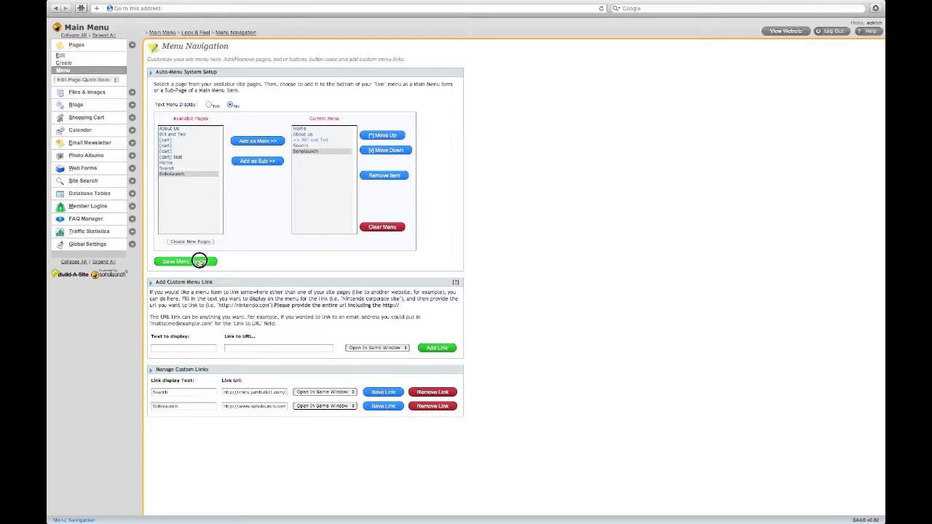
{"action": "left_click", "coordinate": [175, 262]}
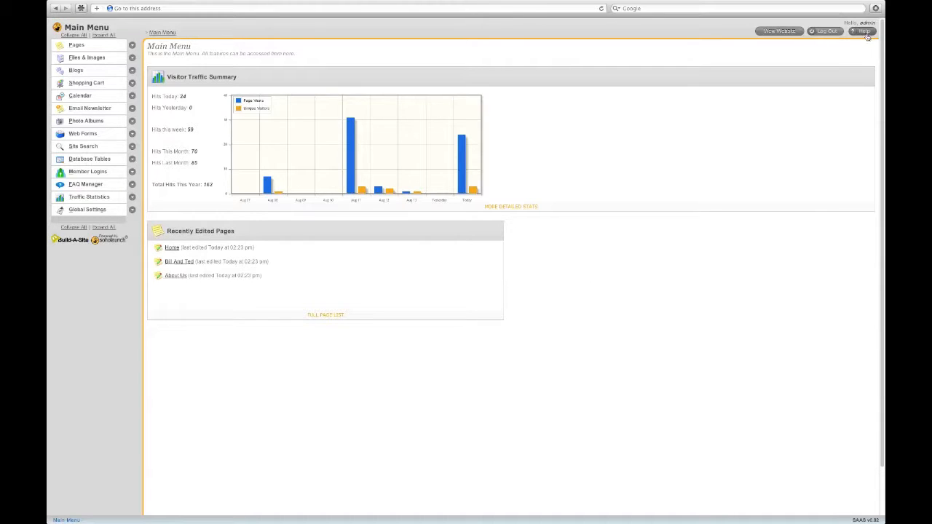
View the Help Center's user manual, tutorials and support tickets, then go to the Soholaunch site.
{"action": "left_click", "coordinate": [862, 32]}
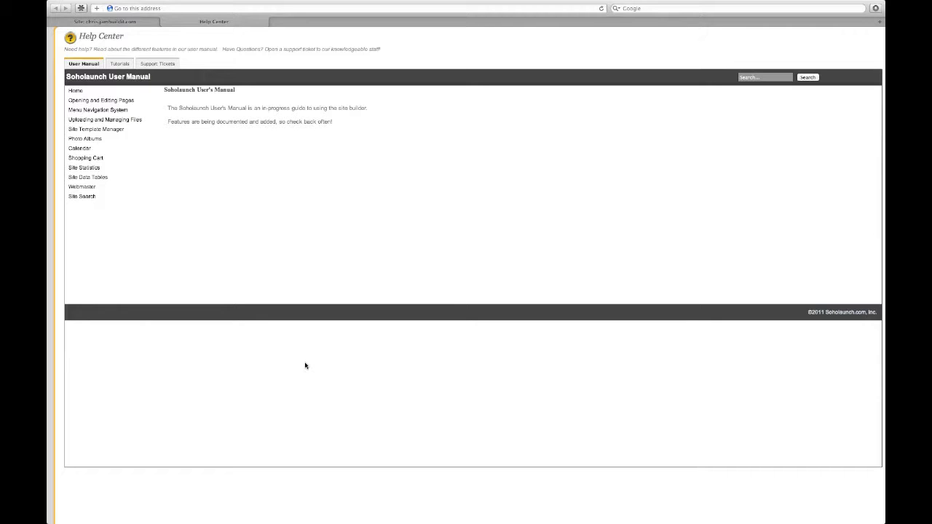
{"action": "left_click", "coordinate": [118, 65]}
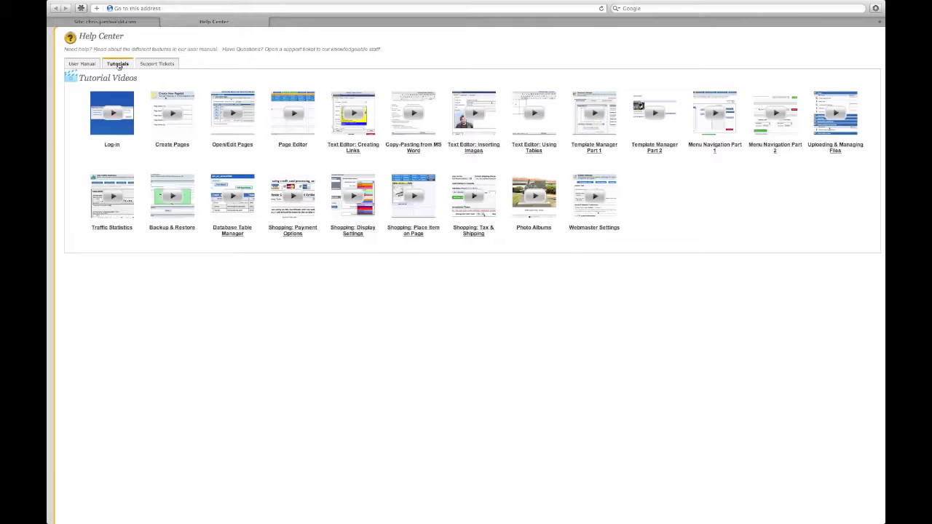
{"action": "left_click", "coordinate": [155, 64]}
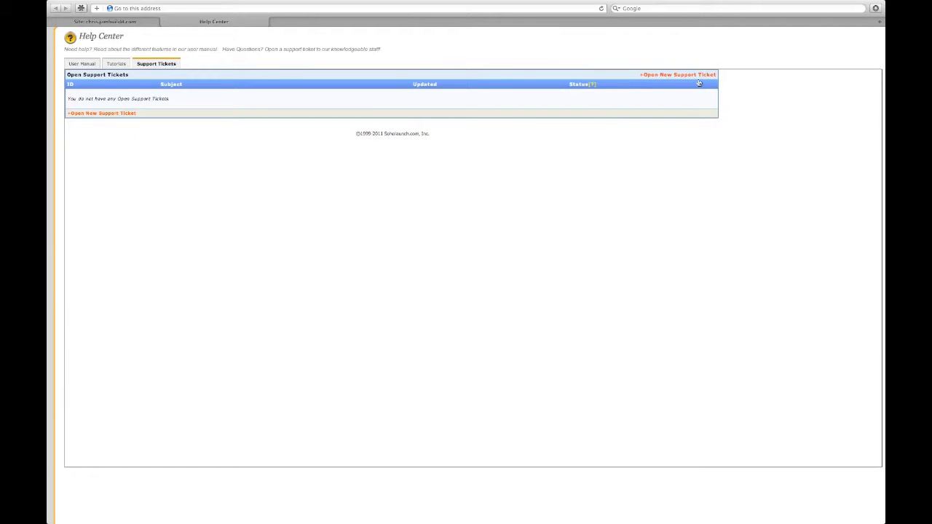
{"action": "left_click", "coordinate": [677, 74]}
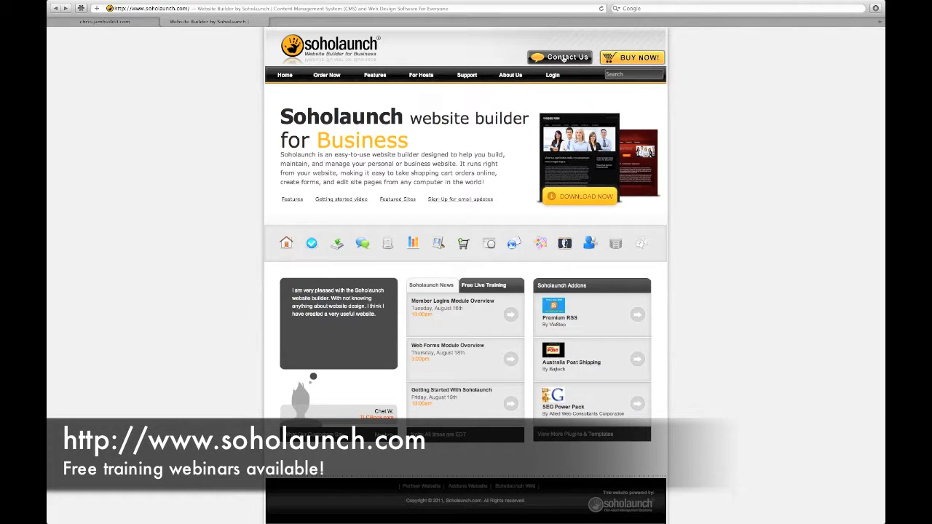
{"action": "mouse_move", "coordinate": [644, 313]}
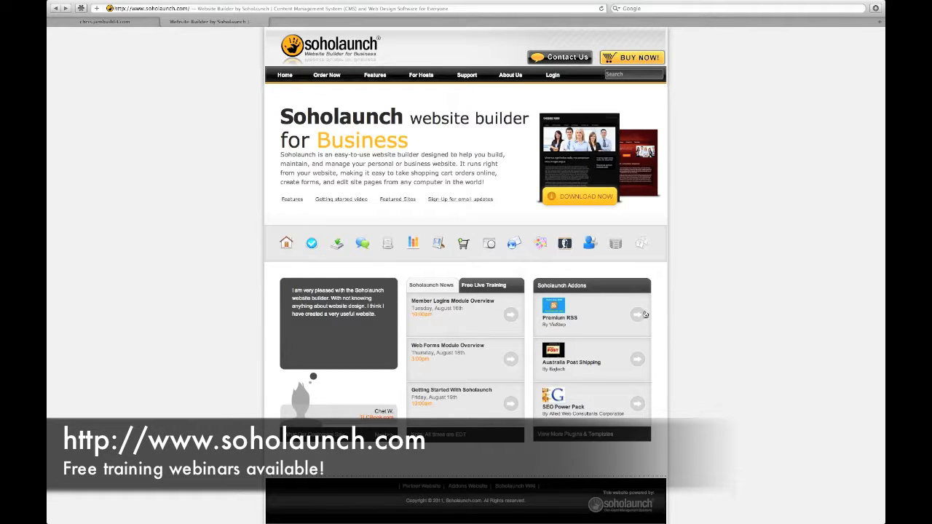
{"action": "mouse_move", "coordinate": [523, 276]}
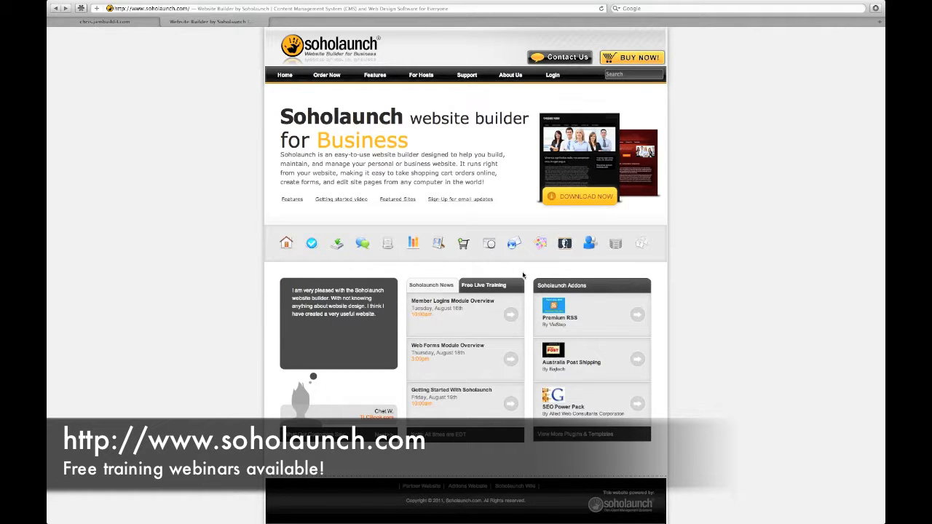